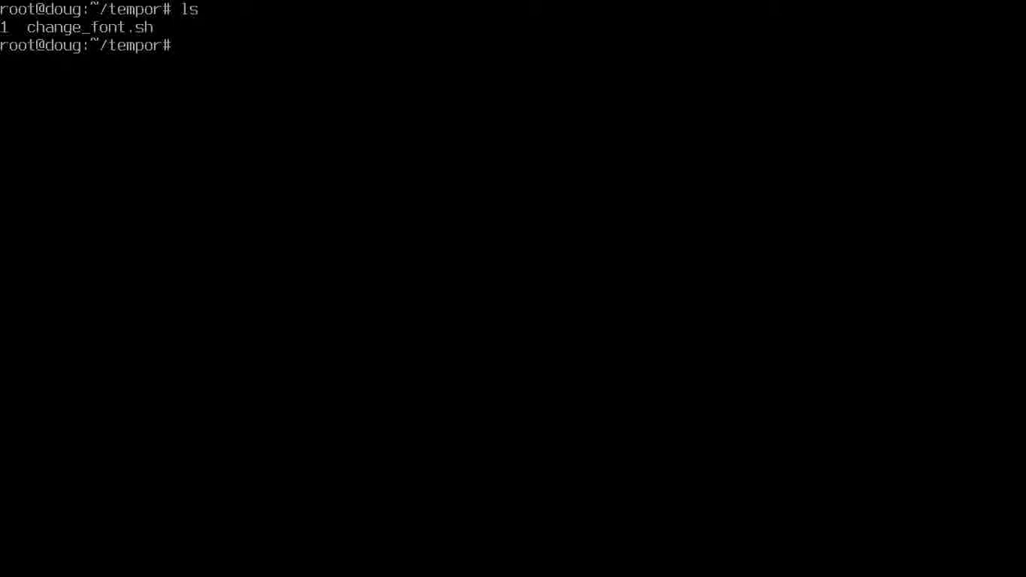
# Remove the stray file '1' from ~/tempor with rm -rfv, then run ./change_font.sh to test it
pyautogui.write('ls -l')
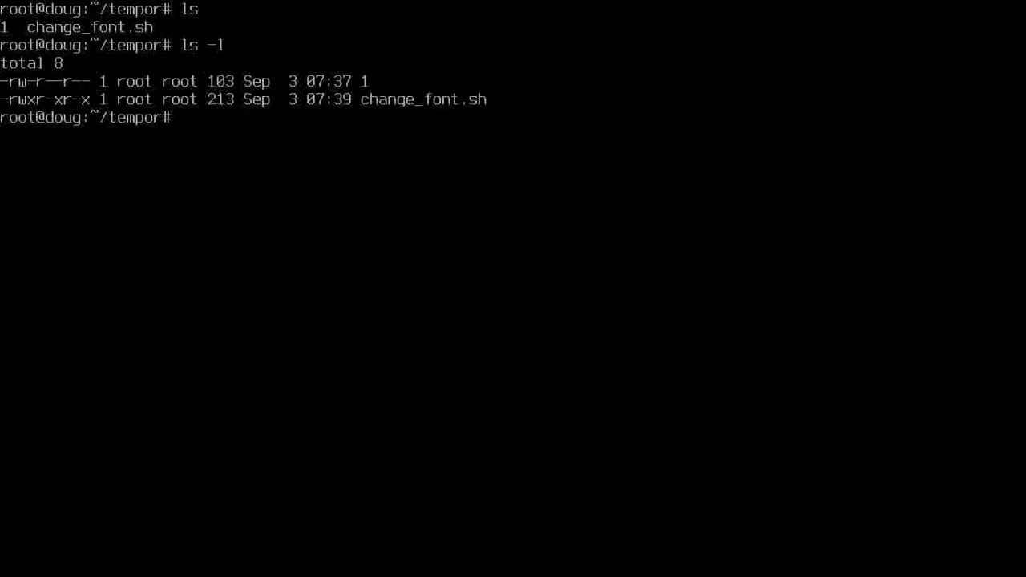
pyautogui.write('rm -rfv 1')
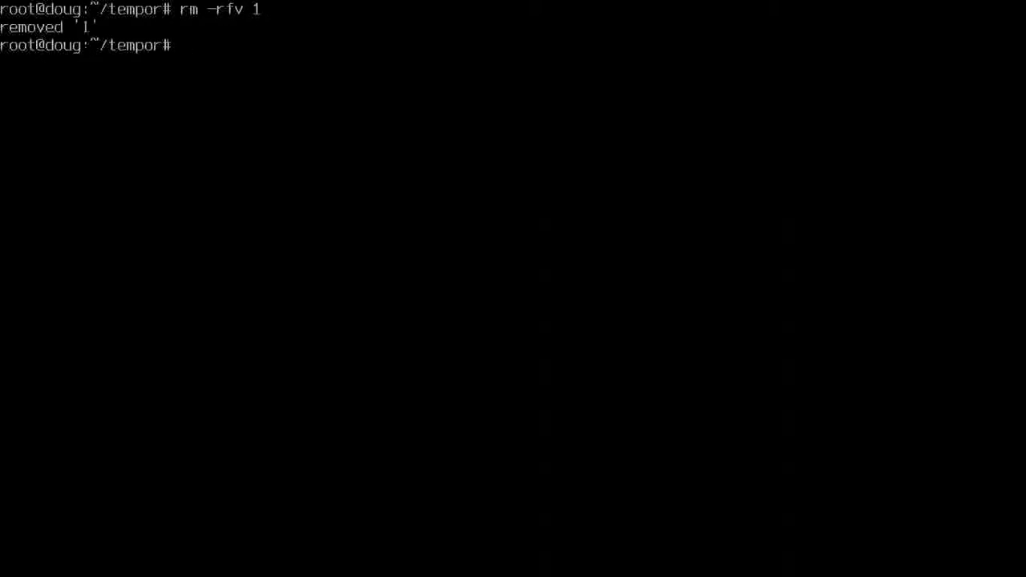
pyautogui.write('ls')
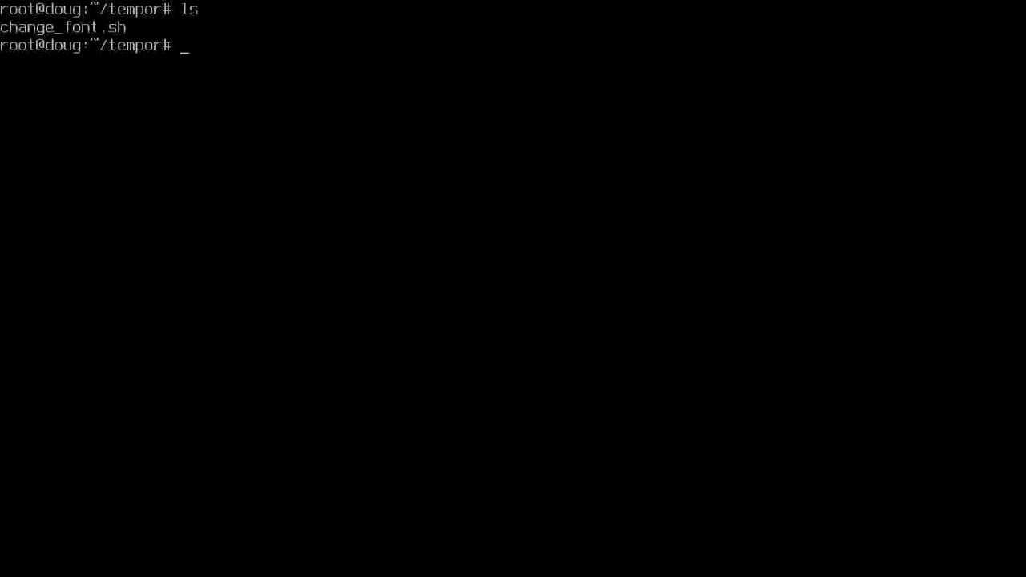
pyautogui.write('./change_font.sh')
pyautogui.write('pwd')
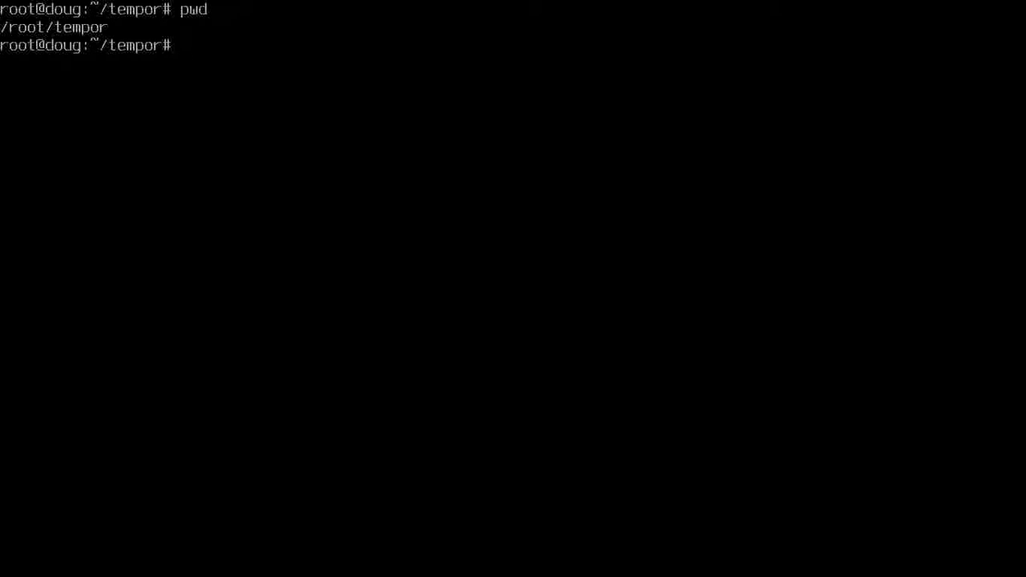
pyautogui.write('mkid')
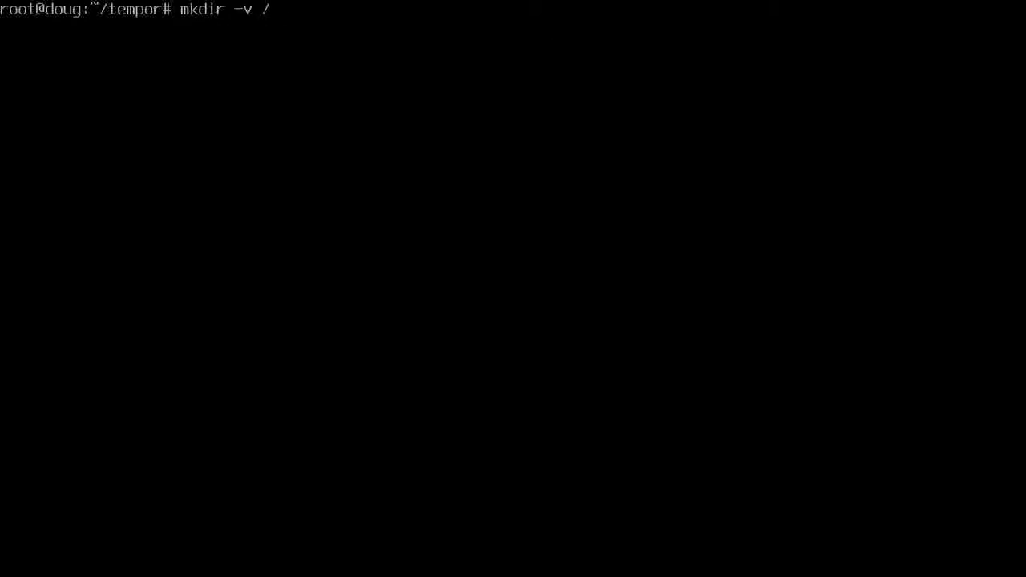
# Create the /usr/bin/portme directory with mkdir -v
pyautogui.write('usr/')
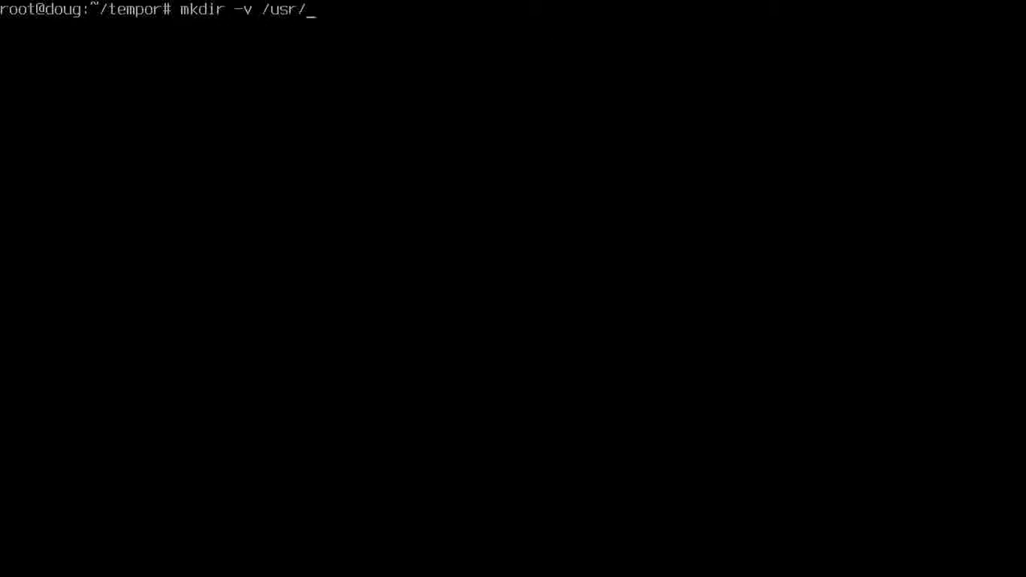
pyautogui.write('bin/po')
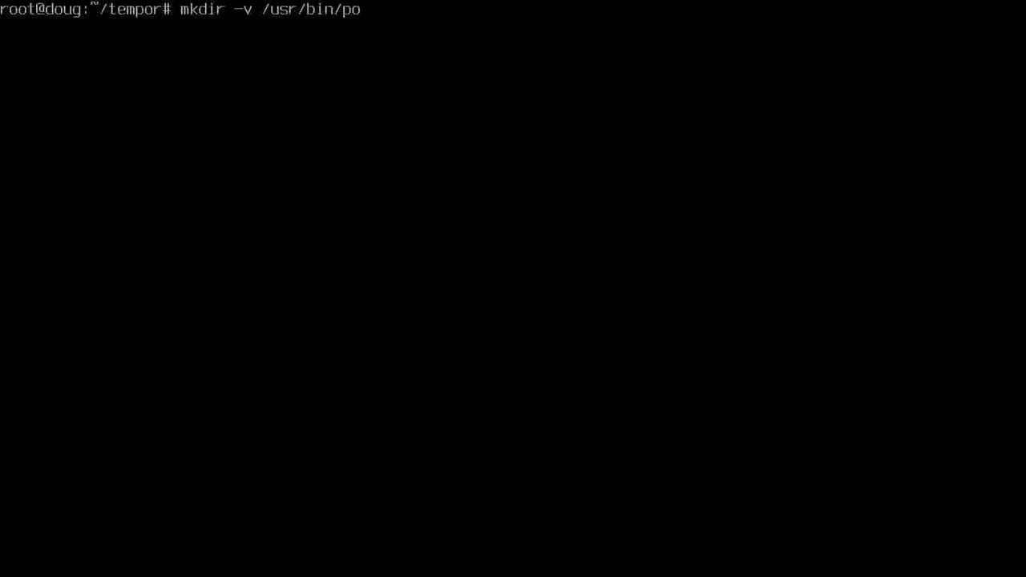
pyautogui.write('rtme')
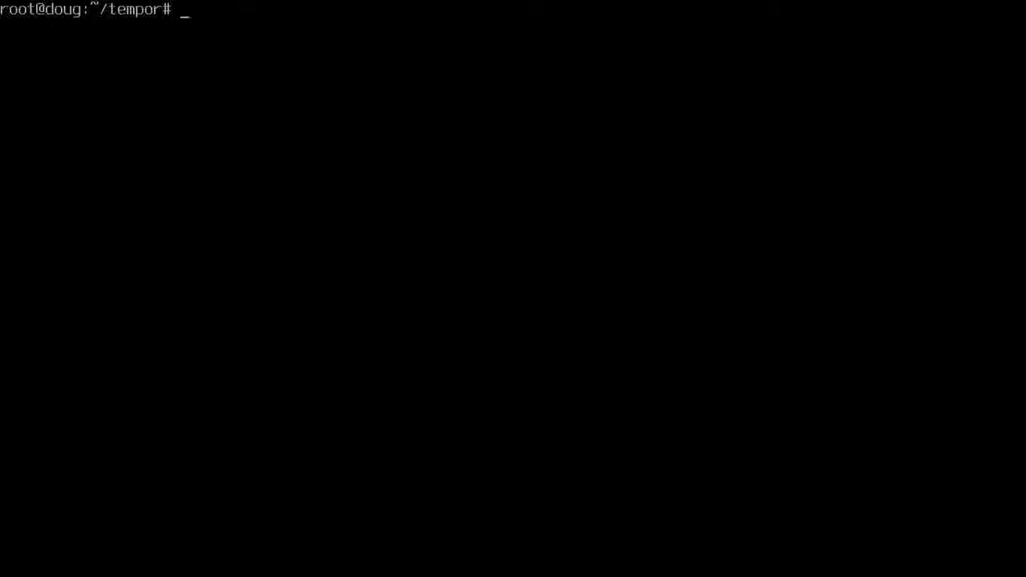
# Copy change_font.sh to /usr/bin/portme/change_font with cp -v
pyautogui.write('cp -v change_font.sh')
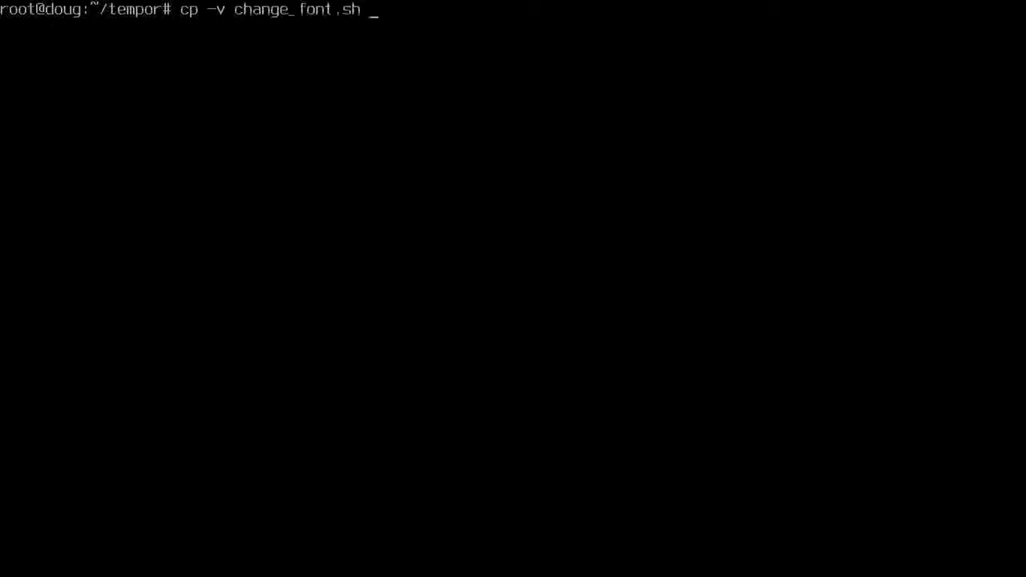
pyautogui.write('/')
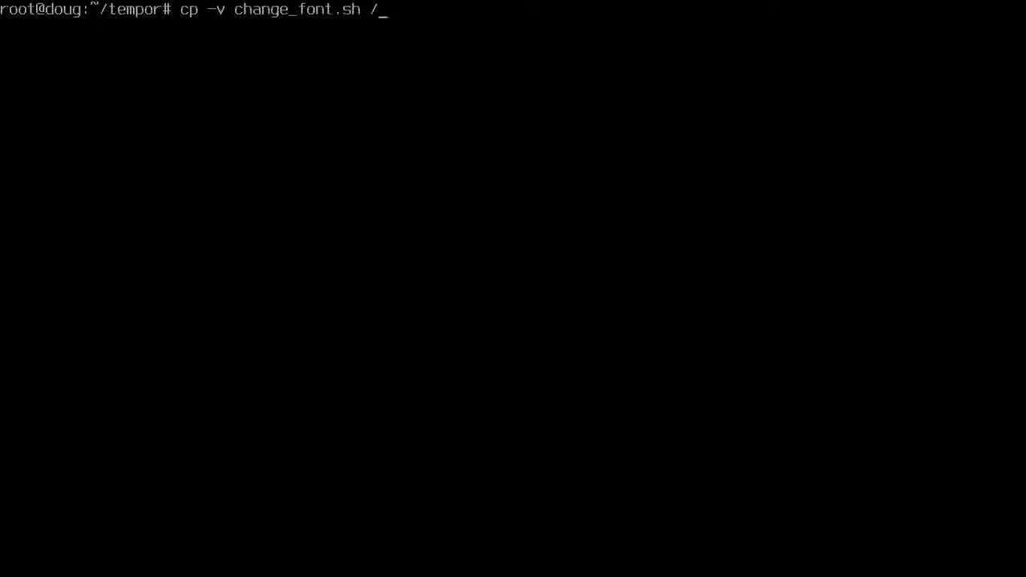
pyautogui.write('usr/')
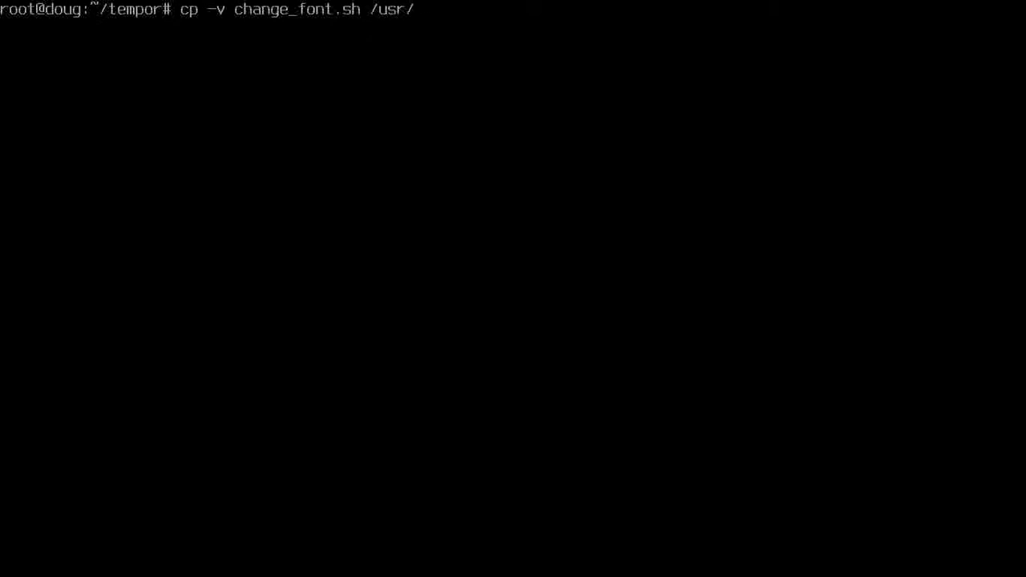
pyautogui.write('bin/por')
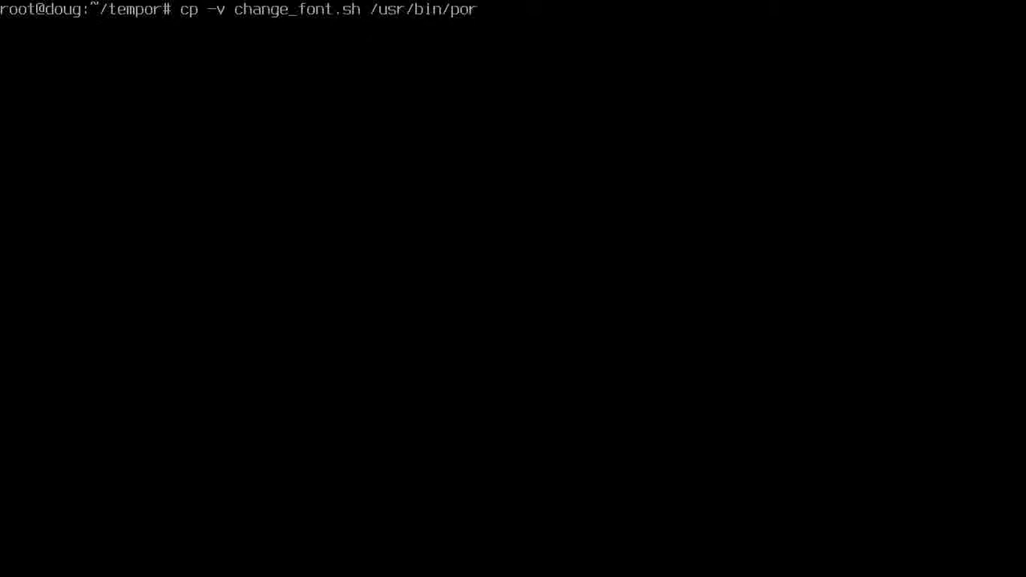
pyautogui.write('tme/change_')
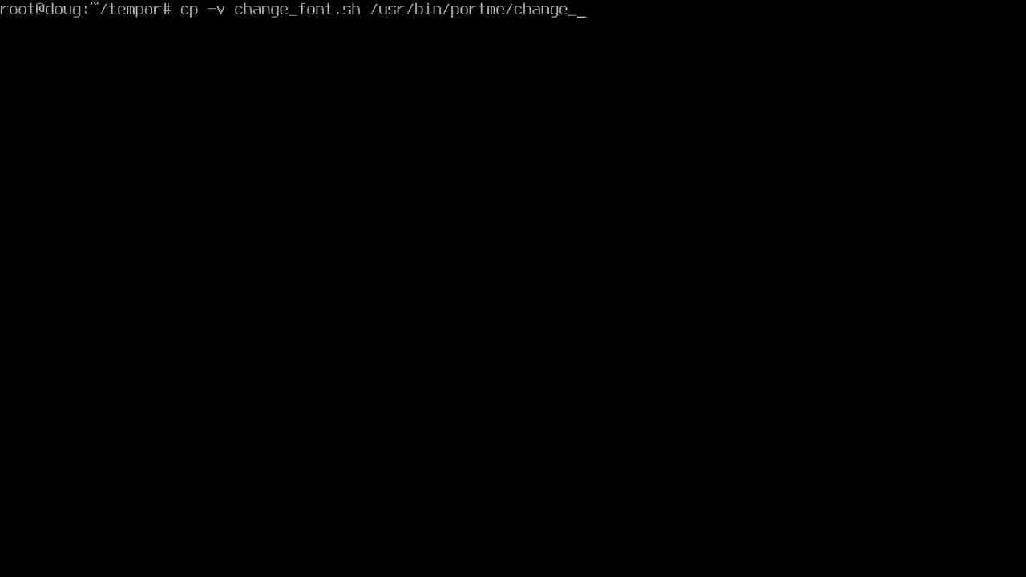
pyautogui.write('font')
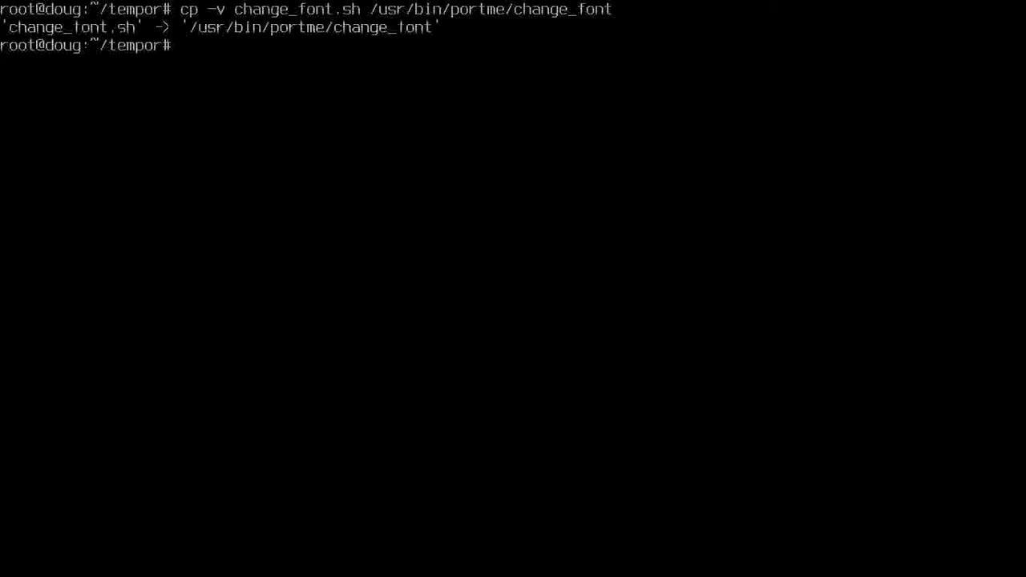
# From /usr/bin/portme, symlink /usr/bin/portme/change_font into /usr/bin with ln -sv
pyautogui.write('cd /us')
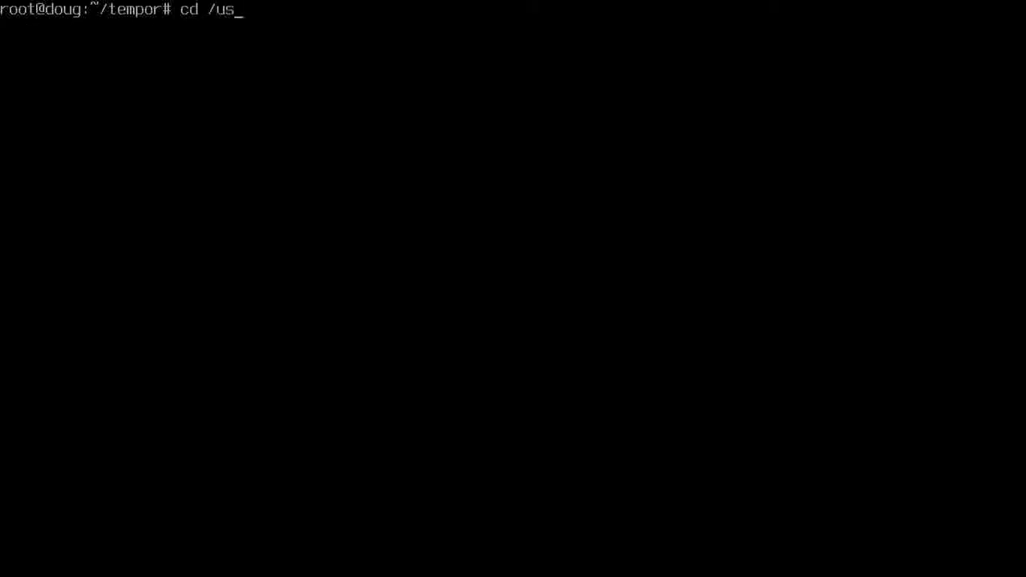
pyautogui.write('r/')
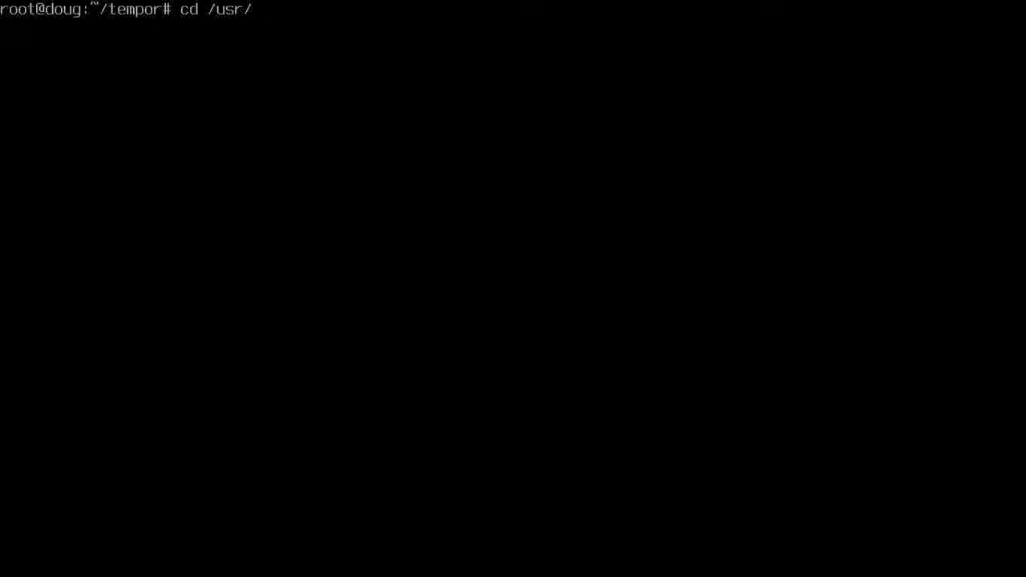
pyautogui.write('bin/portme/')
pyautogui.write('ln -sv')
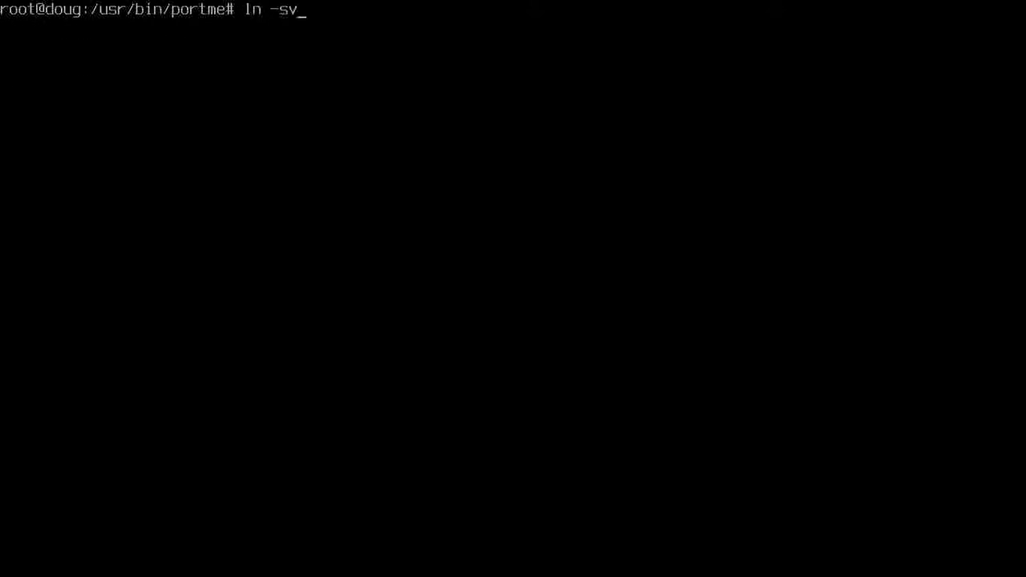
pyautogui.write('/usr/bin/portme/change_font')
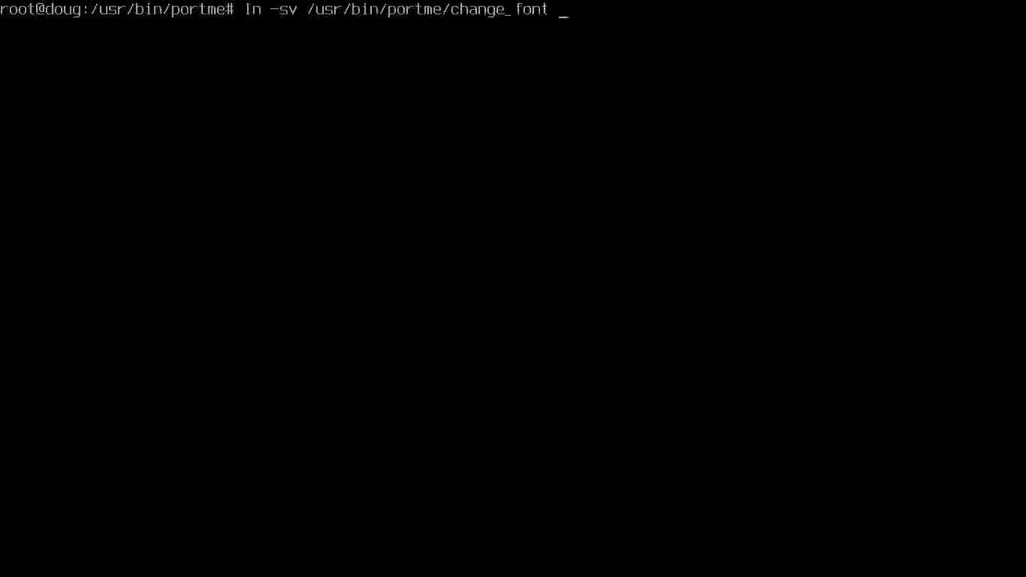
pyautogui.write('/usr/')
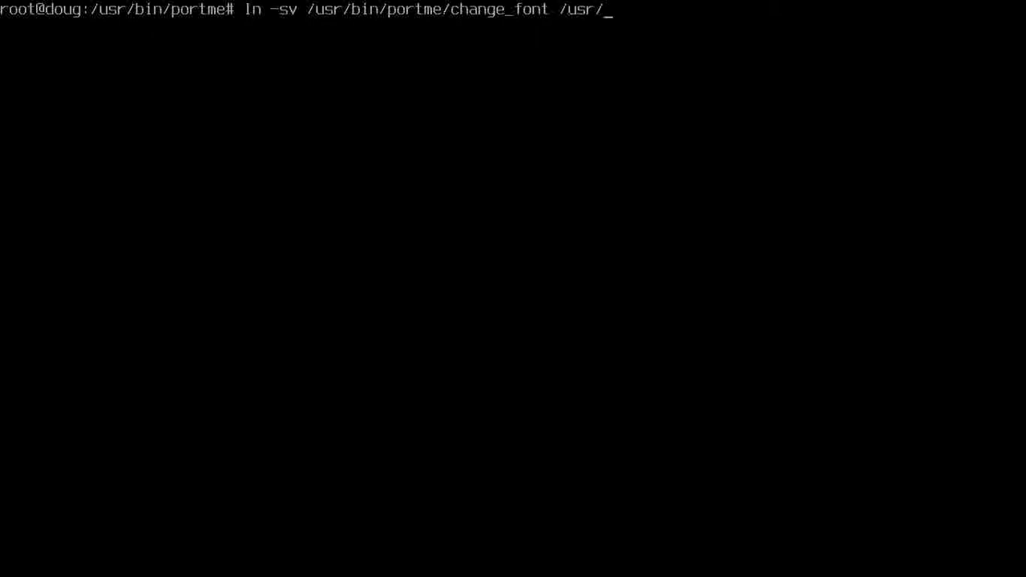
pyautogui.write('bin')
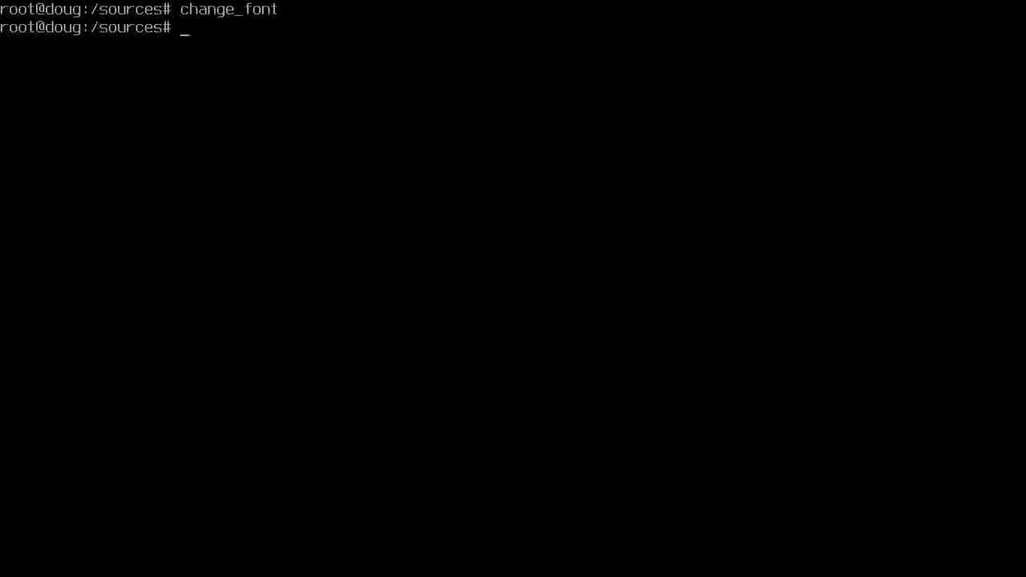
# Run change_font from /sources and answer 1 at its prompt to confirm it works
pyautogui.write('change_font')
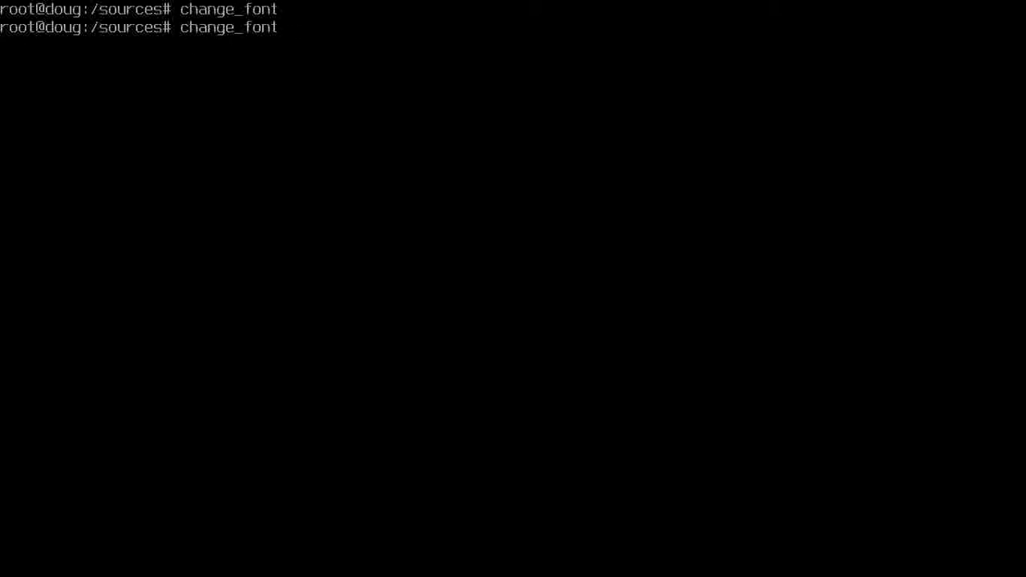
pyautogui.write('1')
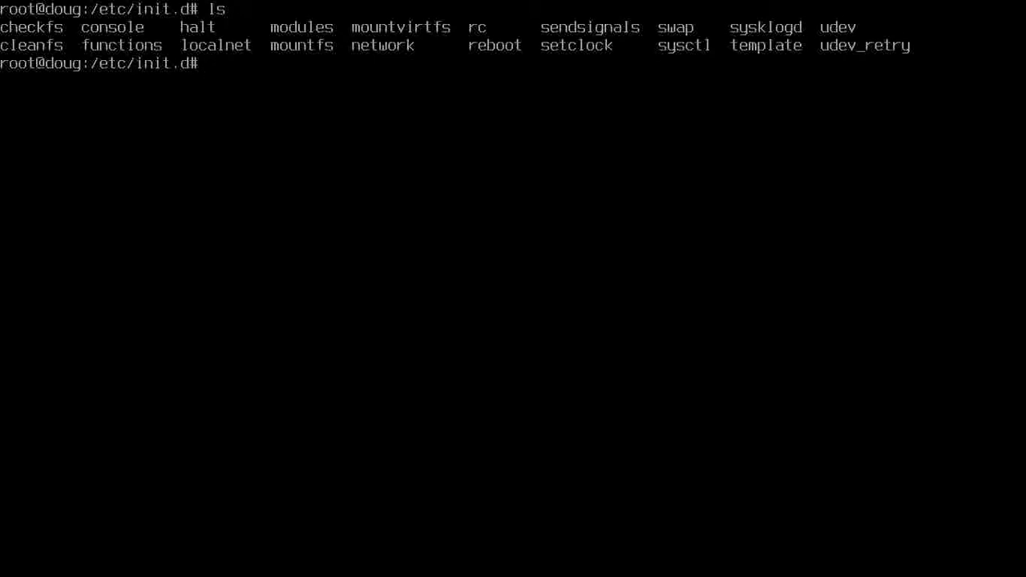
# List ../rc.d, enter init.d to see its scripts, then move to /etc/rc.d
pyautogui.write('ls /')
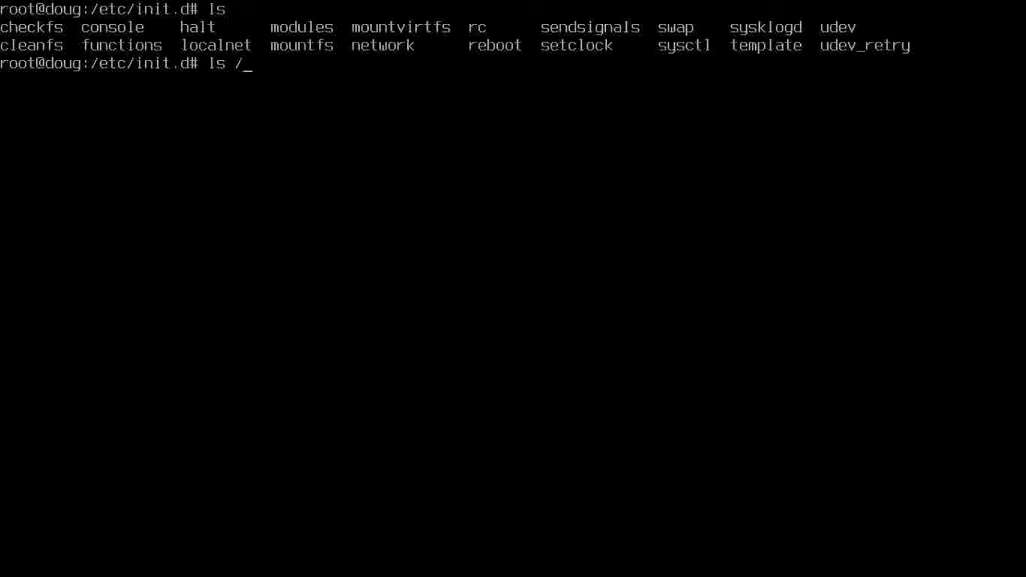
pyautogui.write('../')
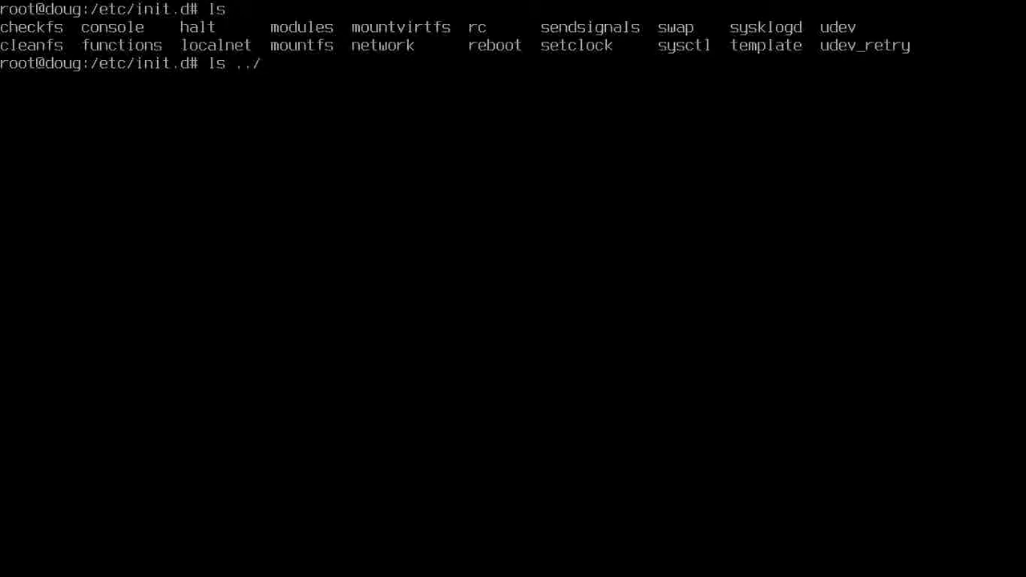
pyautogui.write('rc.')
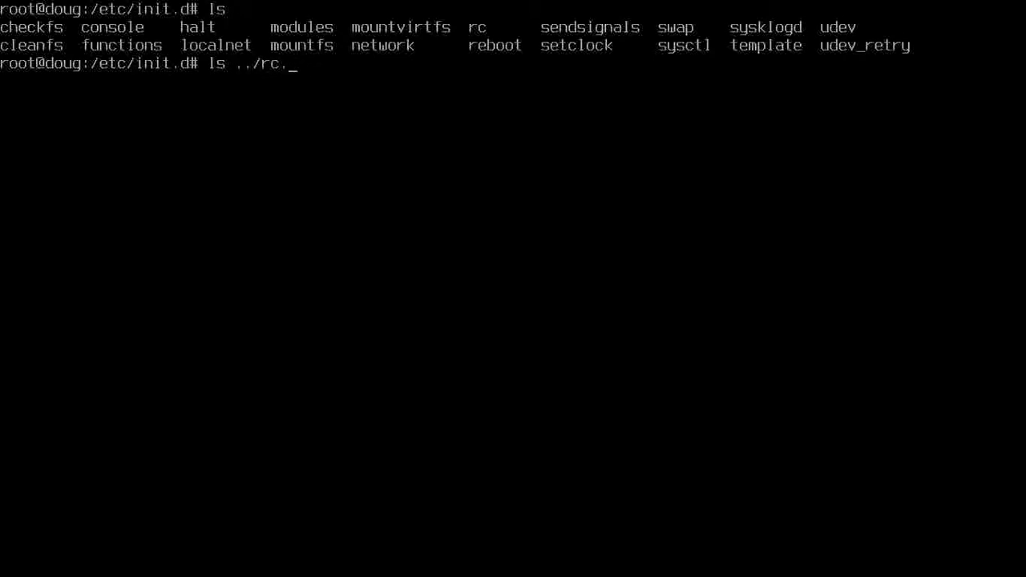
pyautogui.write('d ../')
pyautogui.write('ls')
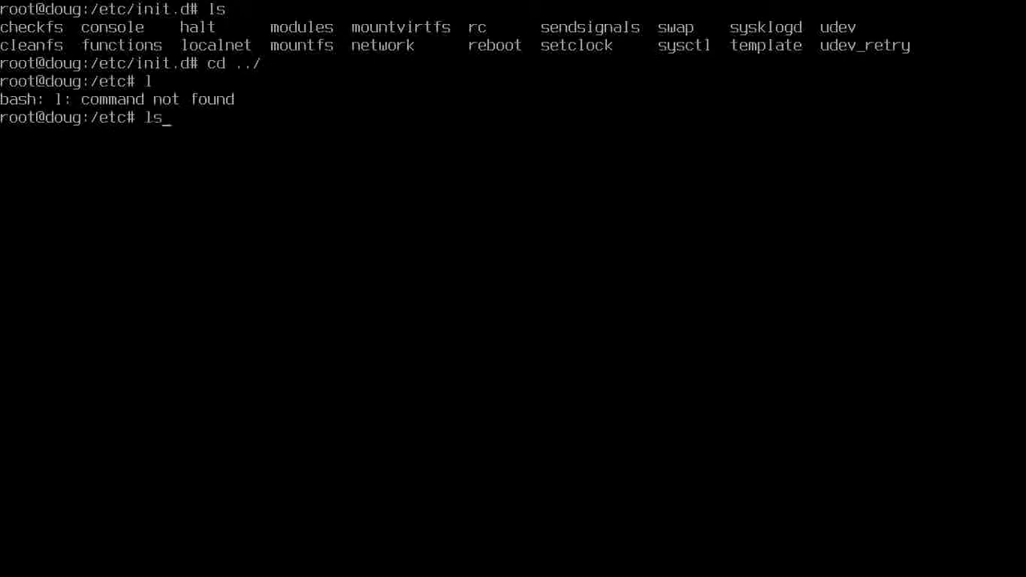
pyautogui.write('cd init.d')
pyautogui.write('ls')
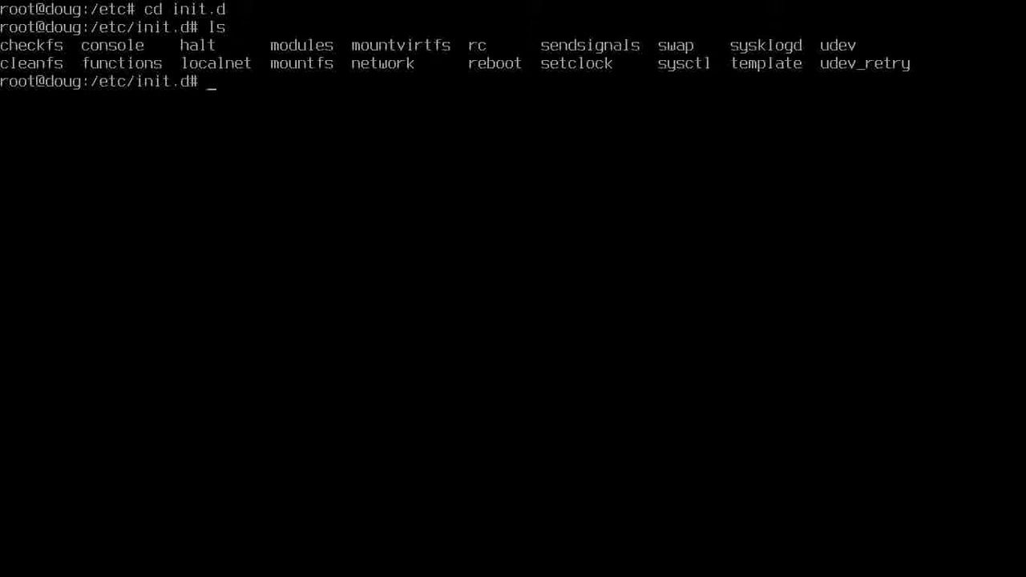
pyautogui.write('cd ../rc.d')
pyautogui.write('ls')
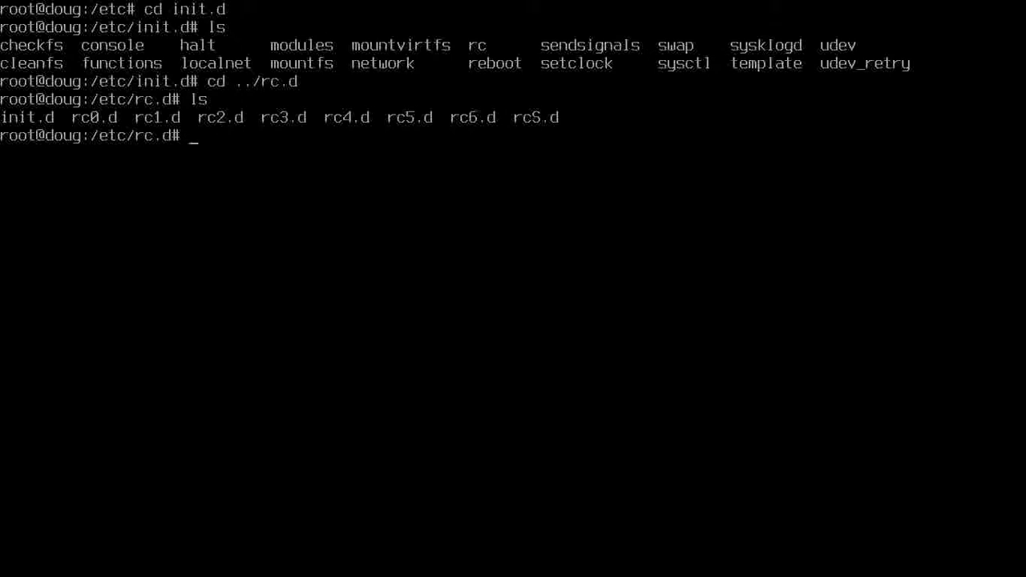
# Check pwd in /etc/rc.d, enter rcS.d to view its S startup links, and list ../init.d for comparison
pyautogui.write('pwd')
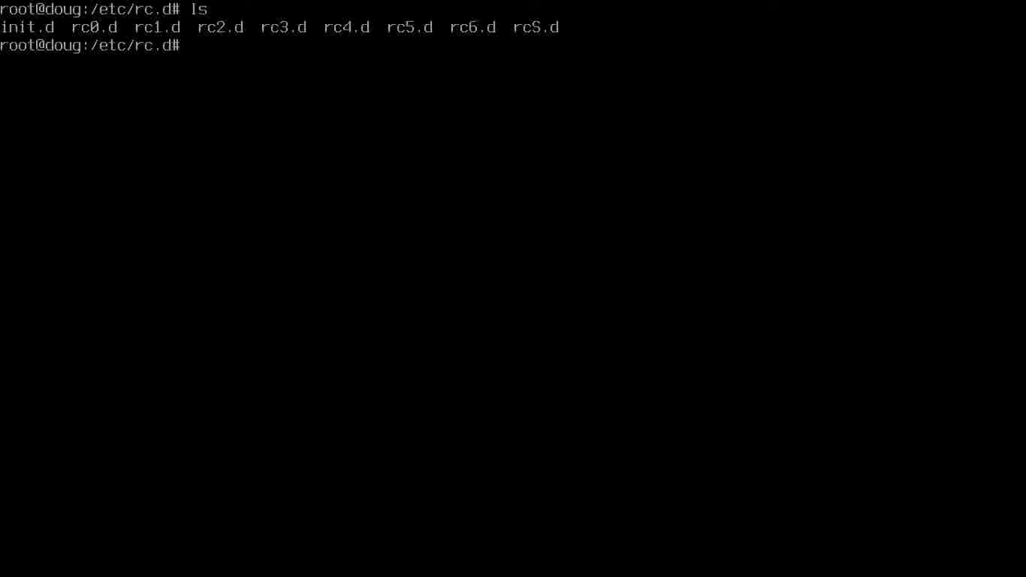
pyautogui.write('cd rc')
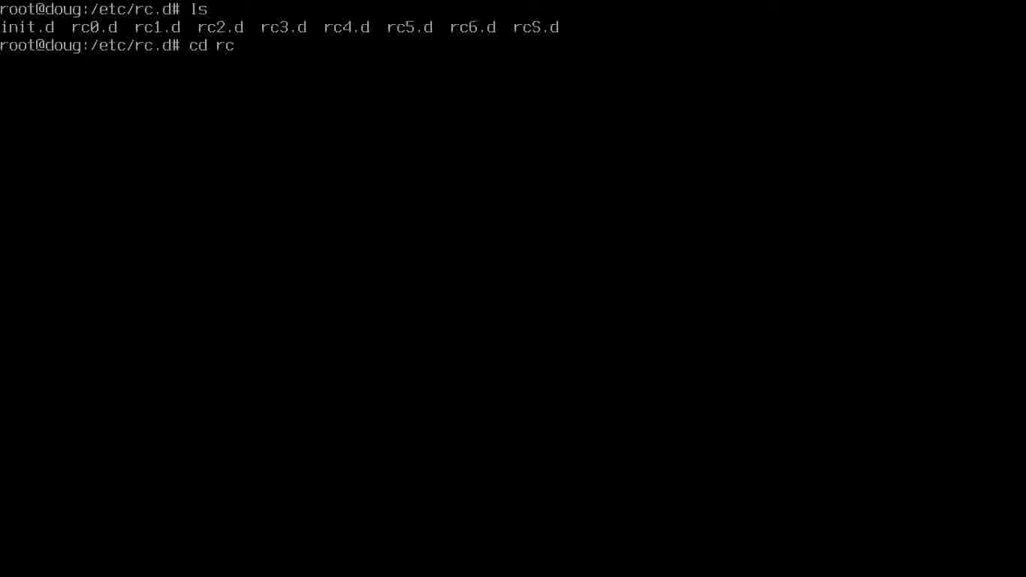
pyautogui.write('.d/')
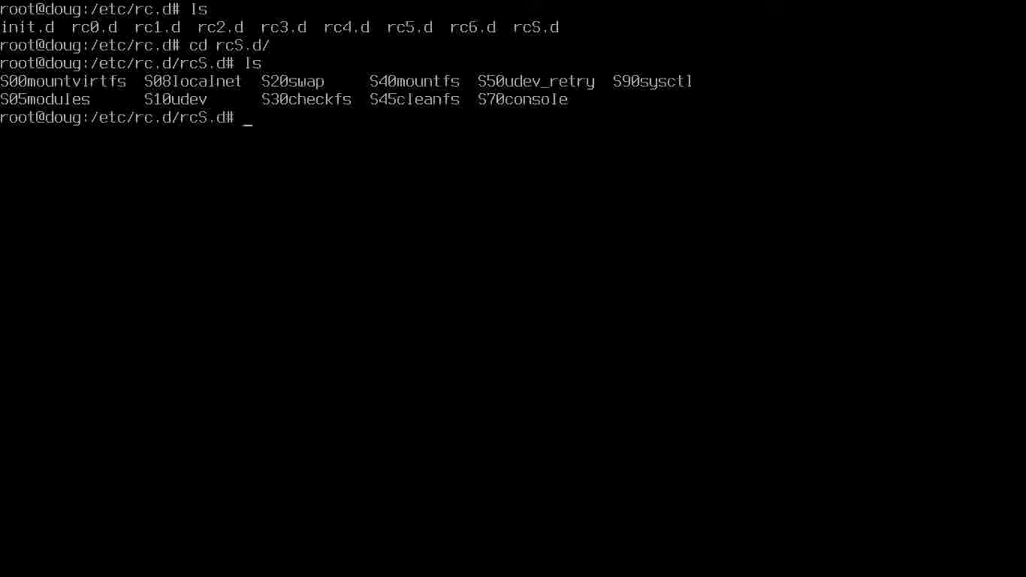
pyautogui.write('ls ..')
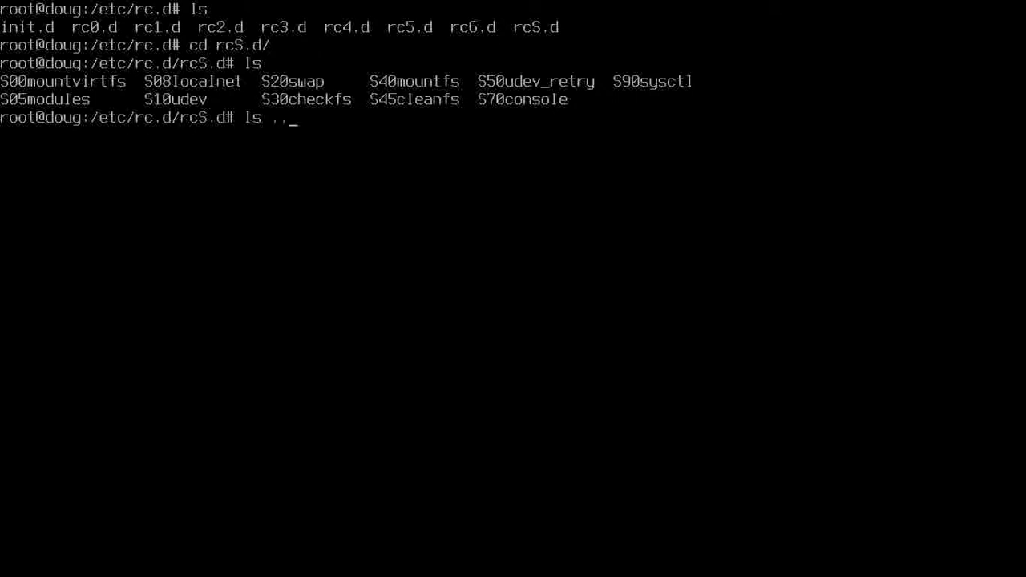
pyautogui.write('/init.d/')
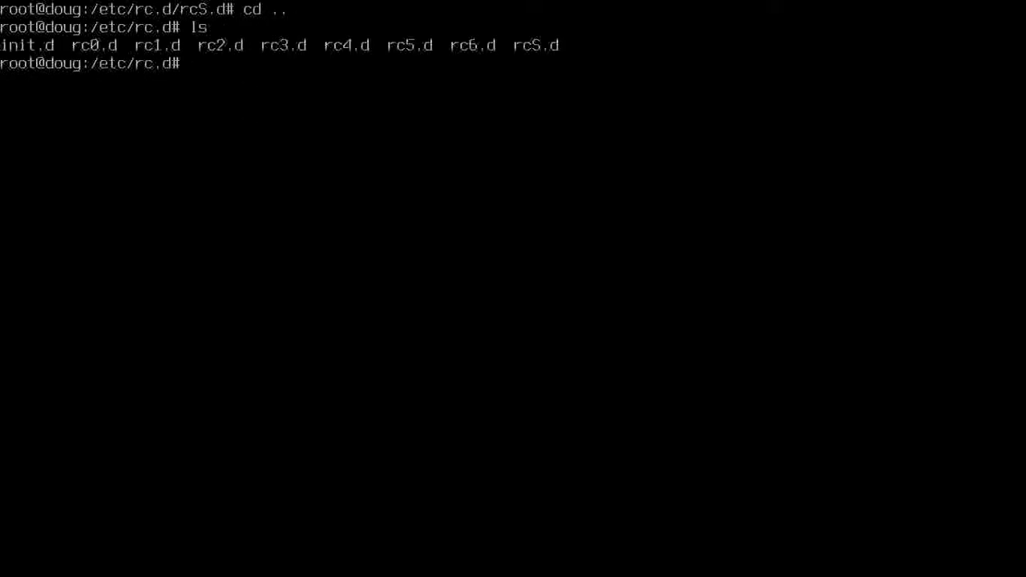
# Enter /etc/rc.d/init.d and create a new set_font script in vi
pyautogui.write('cd init.d/')
pyautogui.write('ls')
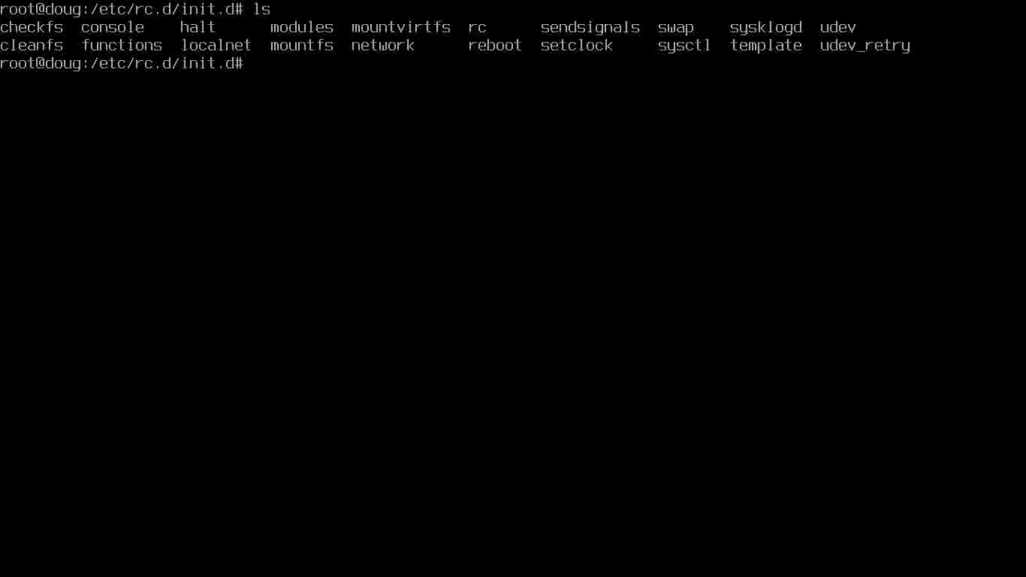
pyautogui.write('vi set_font')
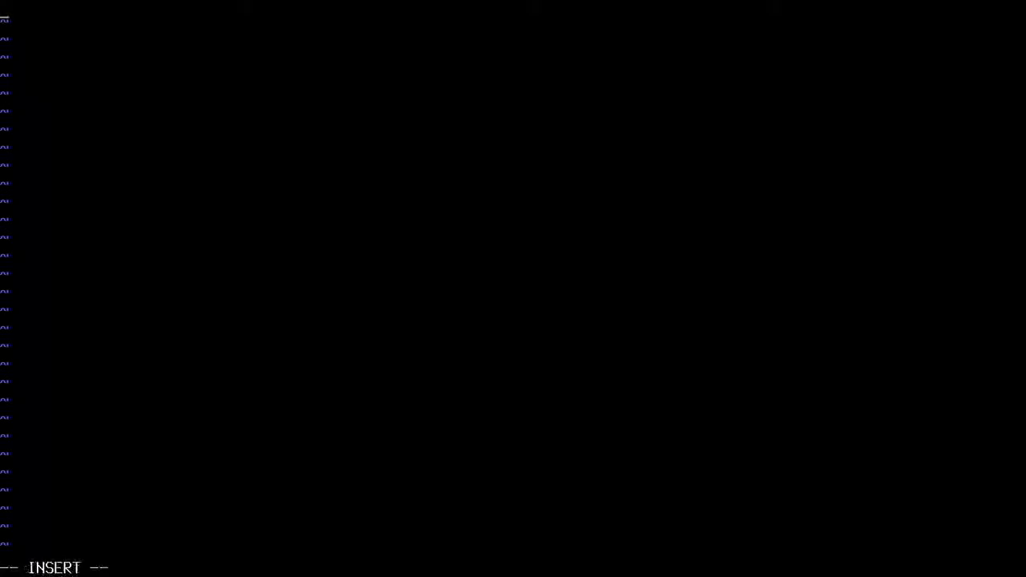
# Write the #!/bin/bash interpreter line, correcting typos, and add a '# Start' comment
pyautogui.write('#!/b')
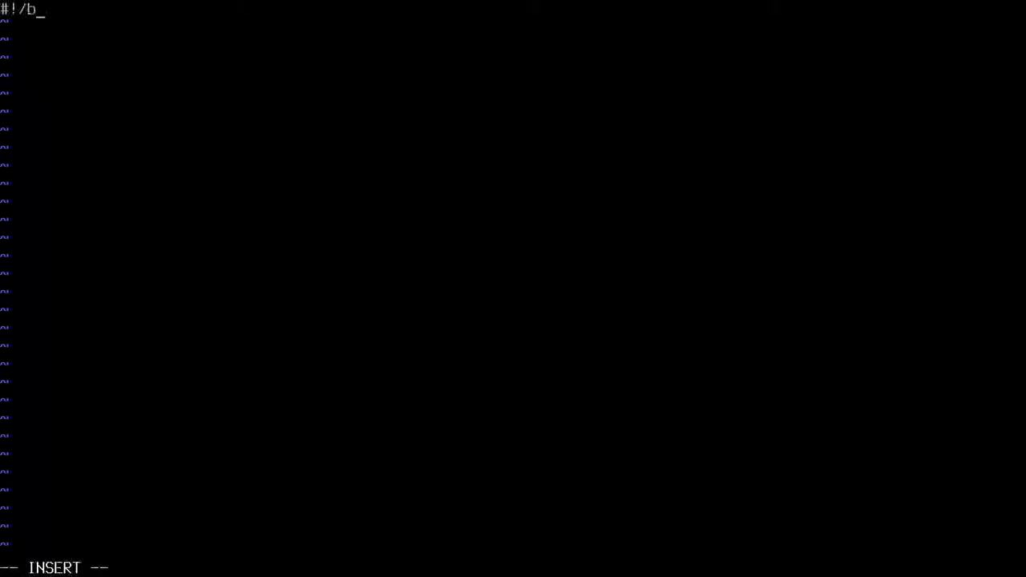
pyautogui.write('in/n')
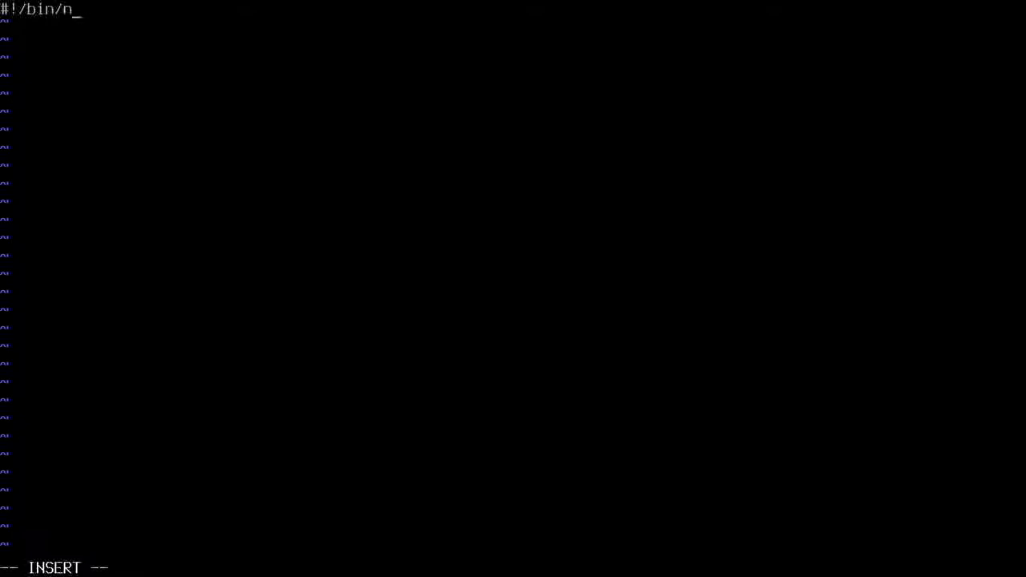
pyautogui.write('bas')
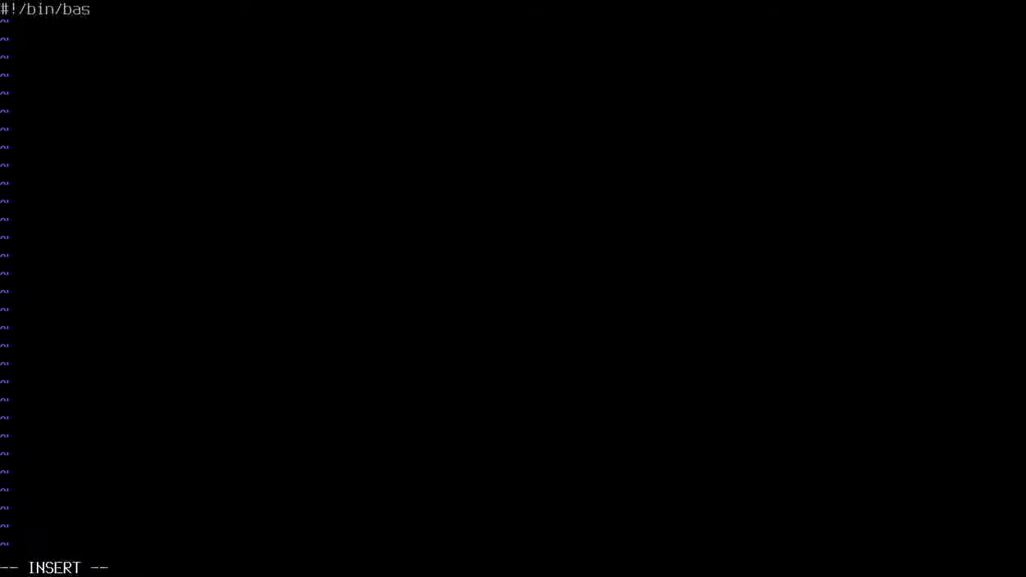
pyautogui.press('BackSpace')
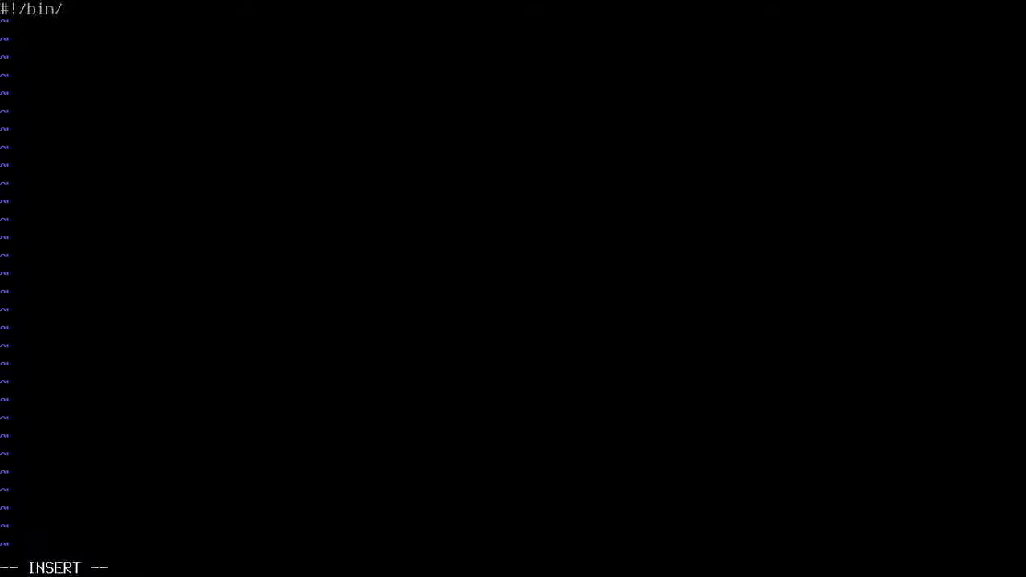
pyautogui.write('sh')
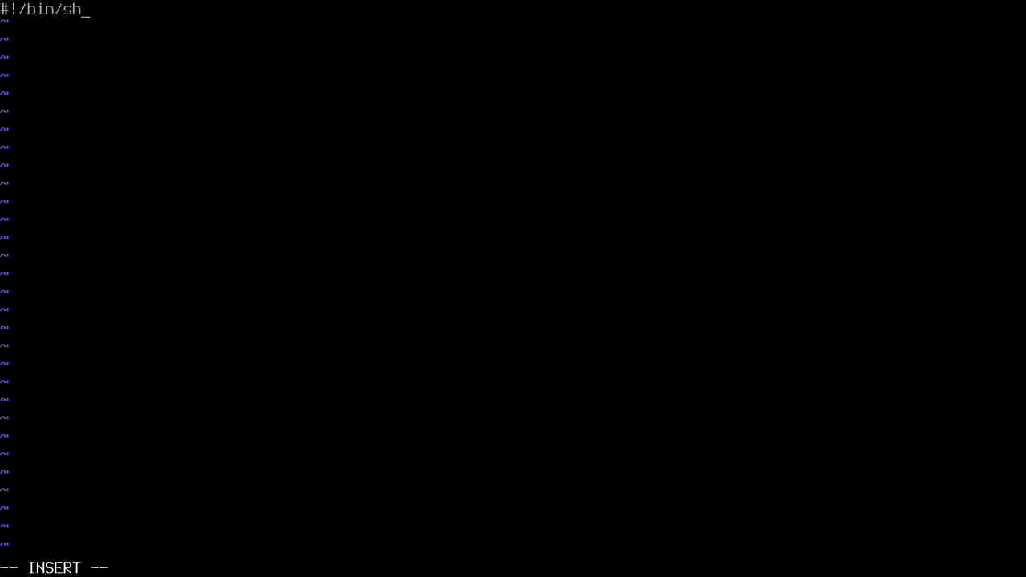
pyautogui.write('bash')
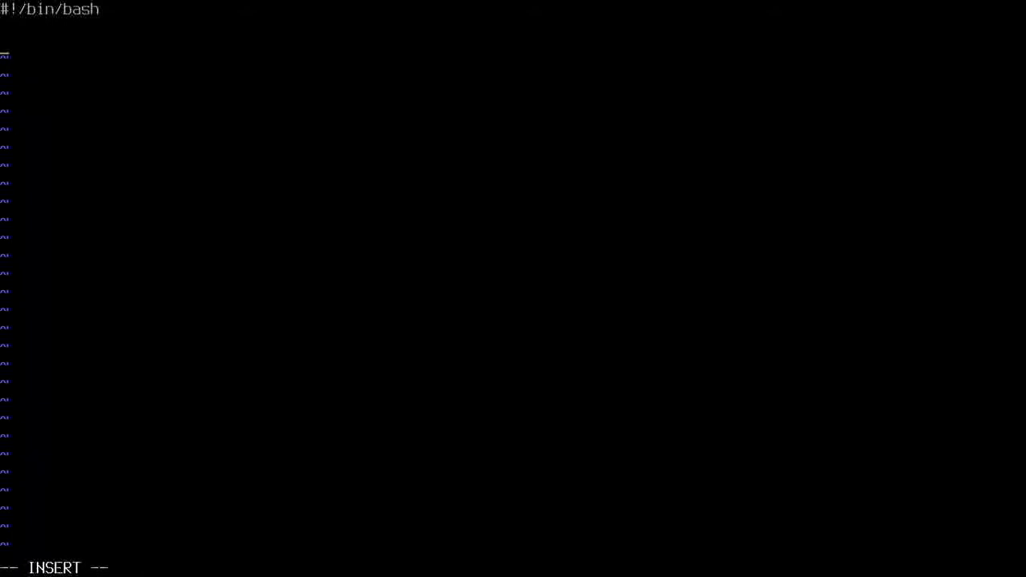
pyautogui.write('# Start')
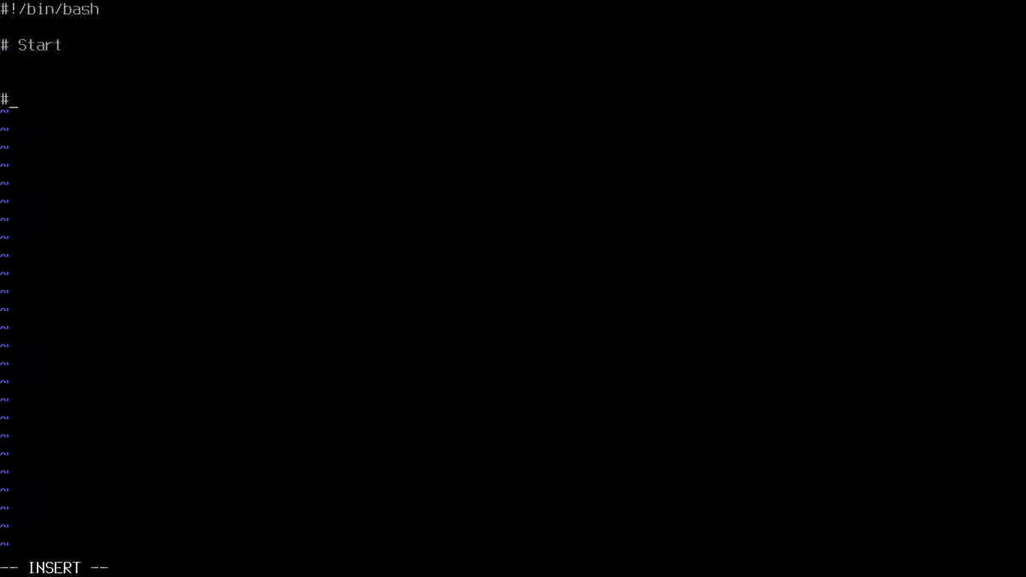
# Add an '# End' comment and a '## sets default font' header comment block above Start
pyautogui.write('End')
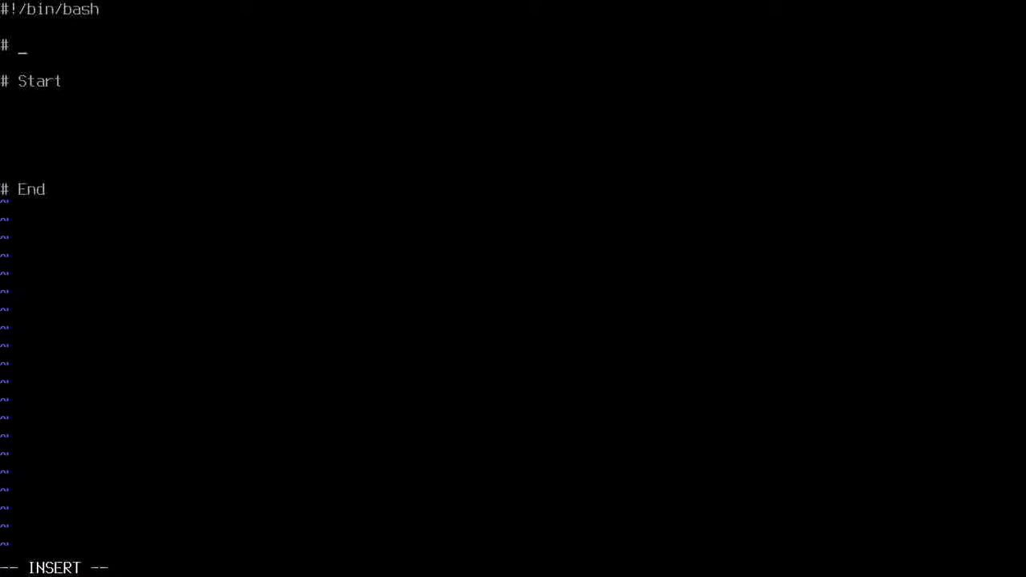
pyautogui.press('Enter')
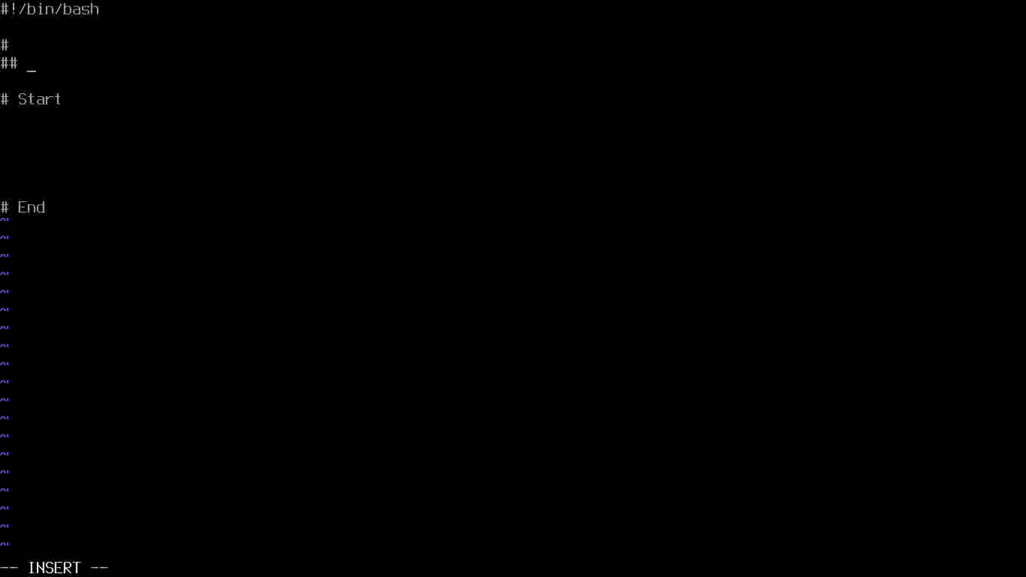
pyautogui.write('se')
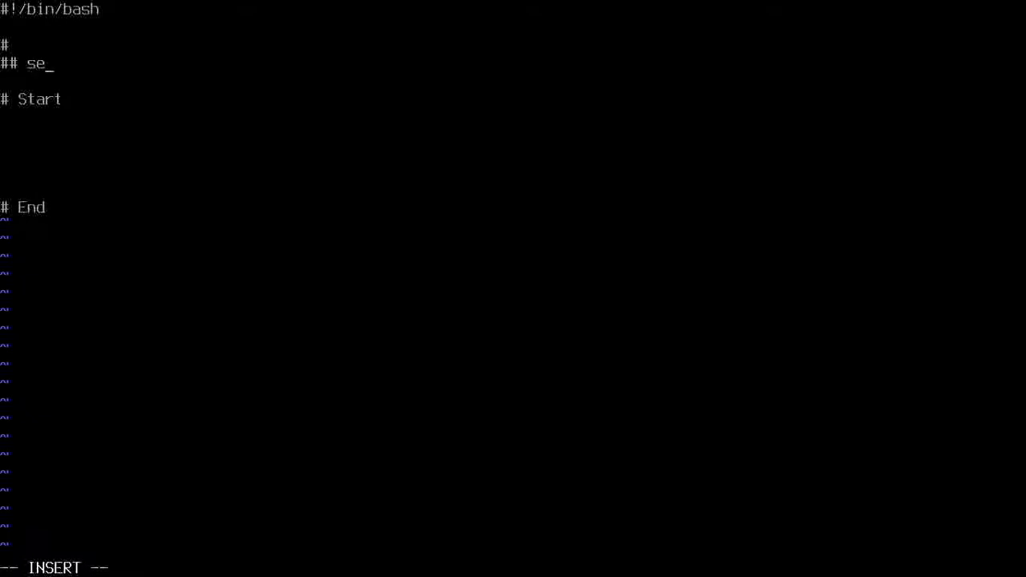
pyautogui.write('ts d')
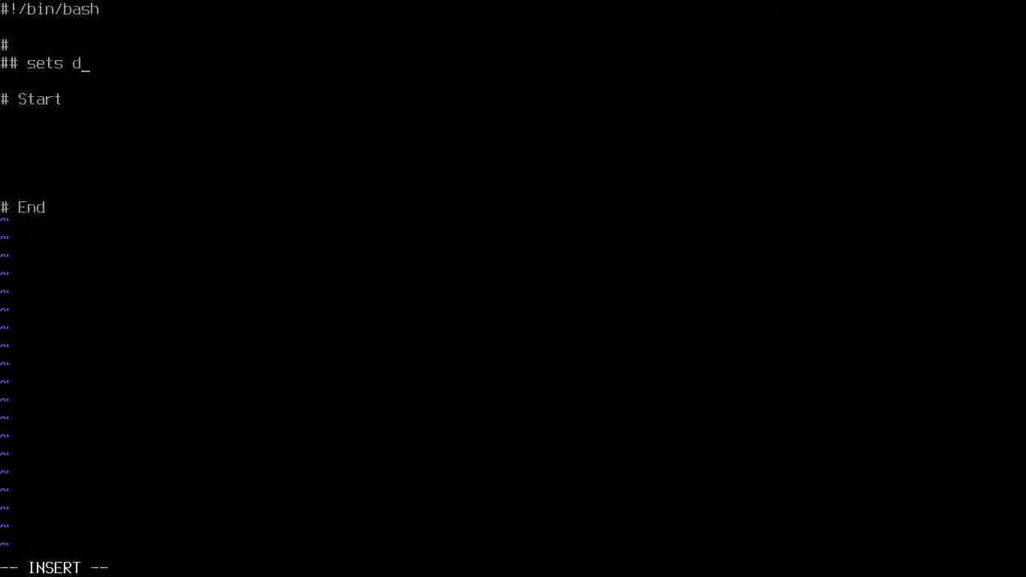
pyautogui.write('efault t')
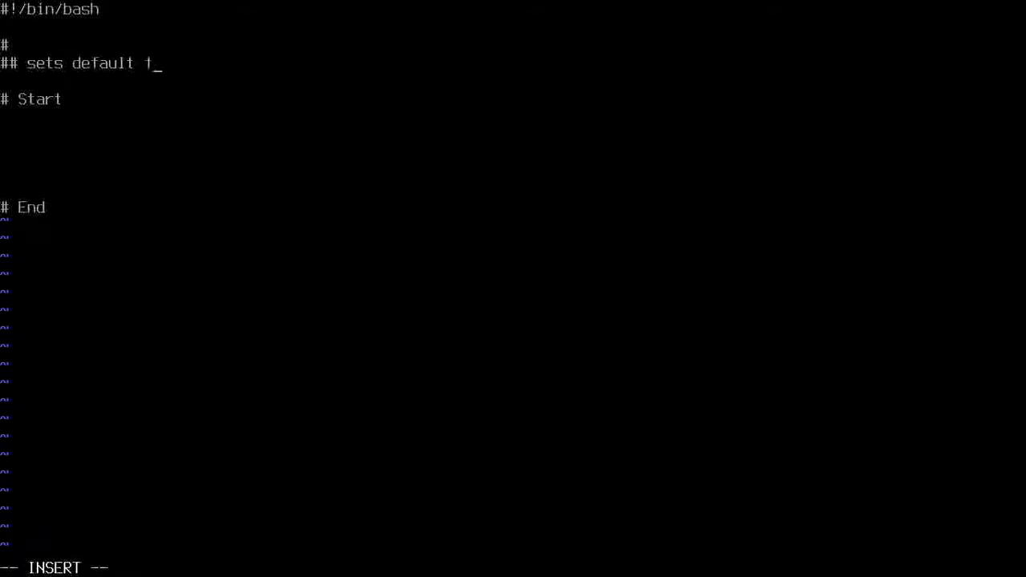
pyautogui.write('ont')
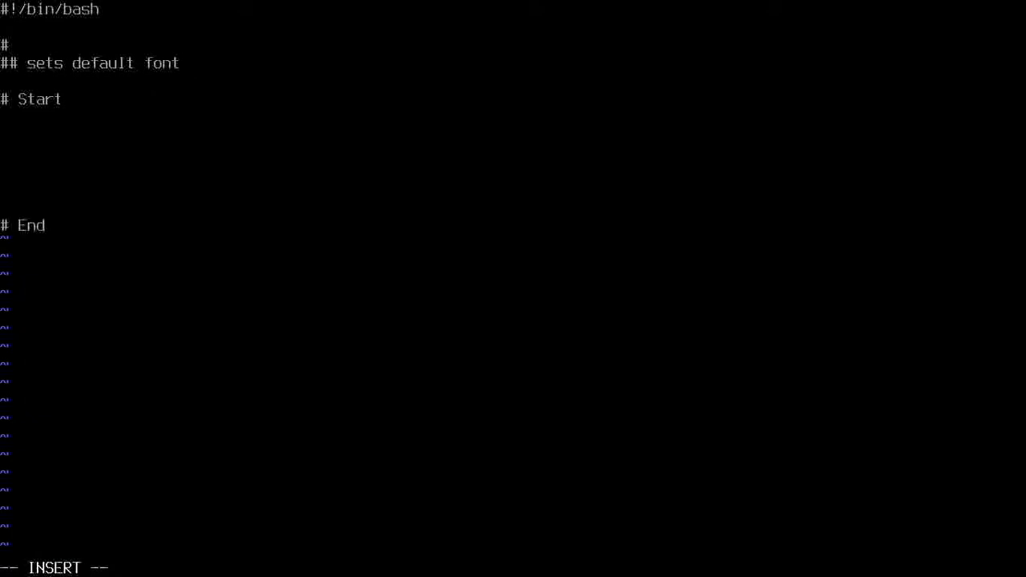
pyautogui.press('Enter')
pyautogui.write('#')
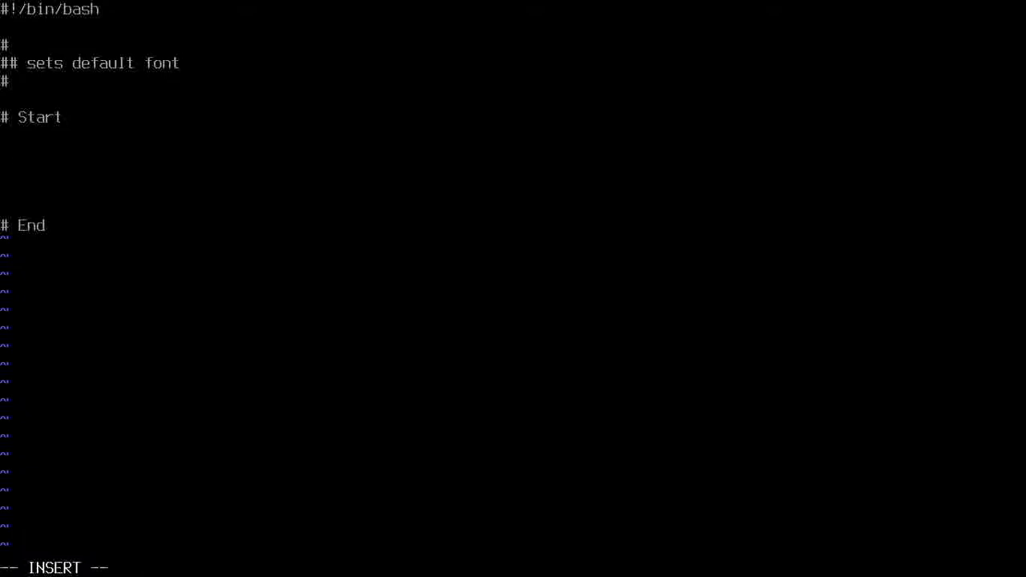
# Add the change_font command under '# Start' to finish the set_font script
pyautogui.write('chan')
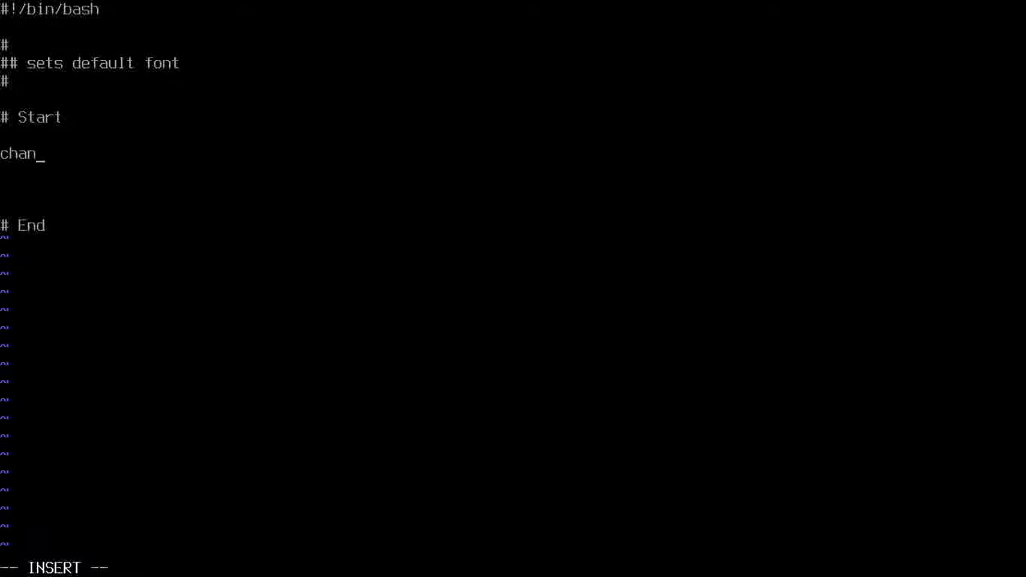
pyautogui.write('ge_f')
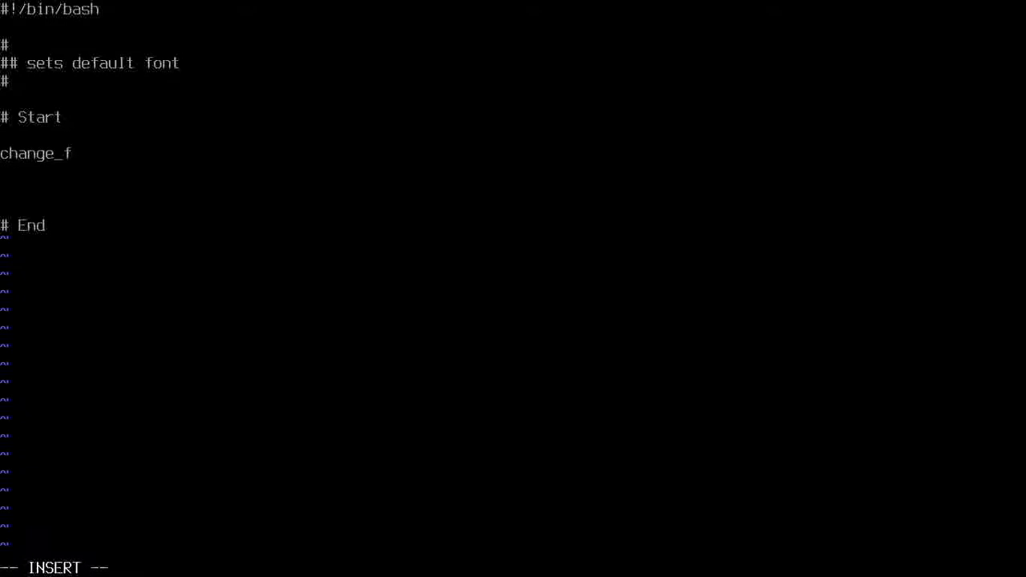
pyautogui.write('on')
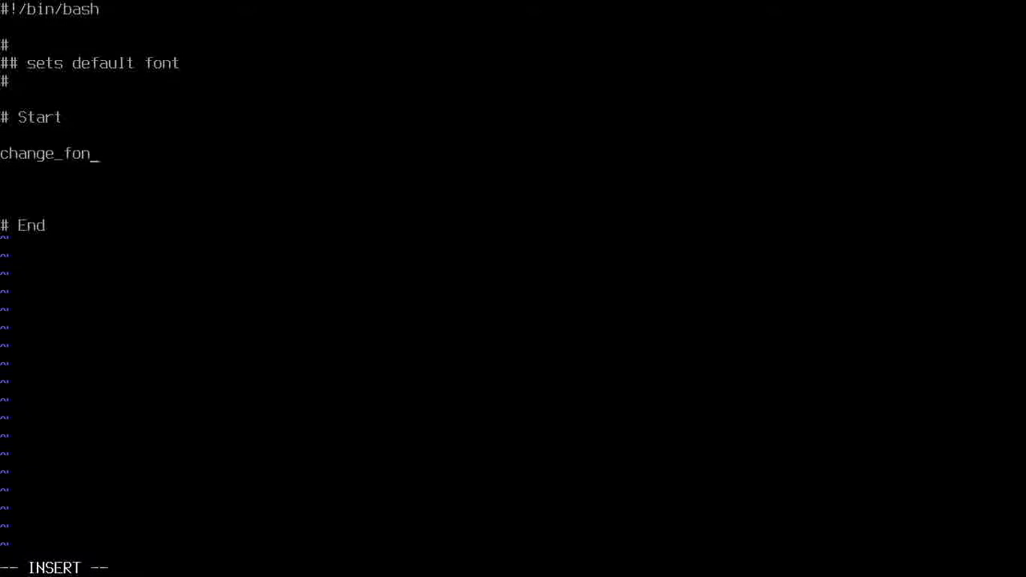
pyautogui.write('t')
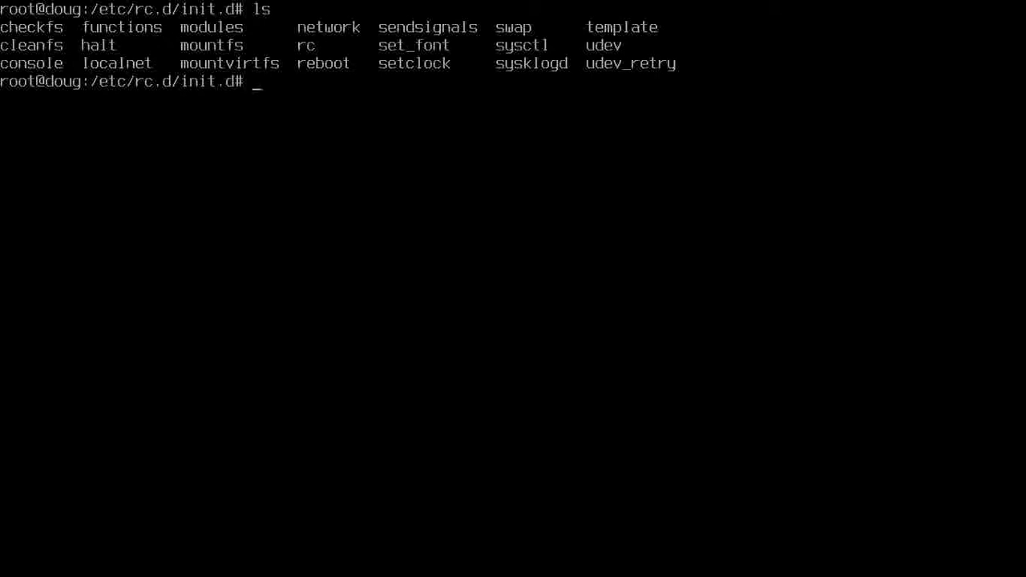
# List init.d with ls -l and grep for set_font, showing it lacks execute permission
pyautogui.write('change_font')
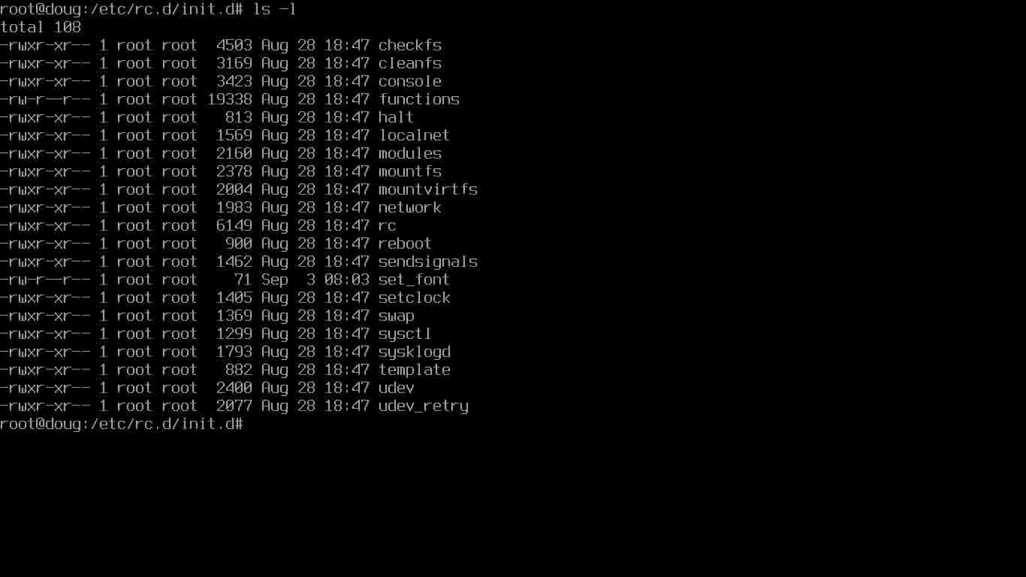
pyautogui.write('ls -l')
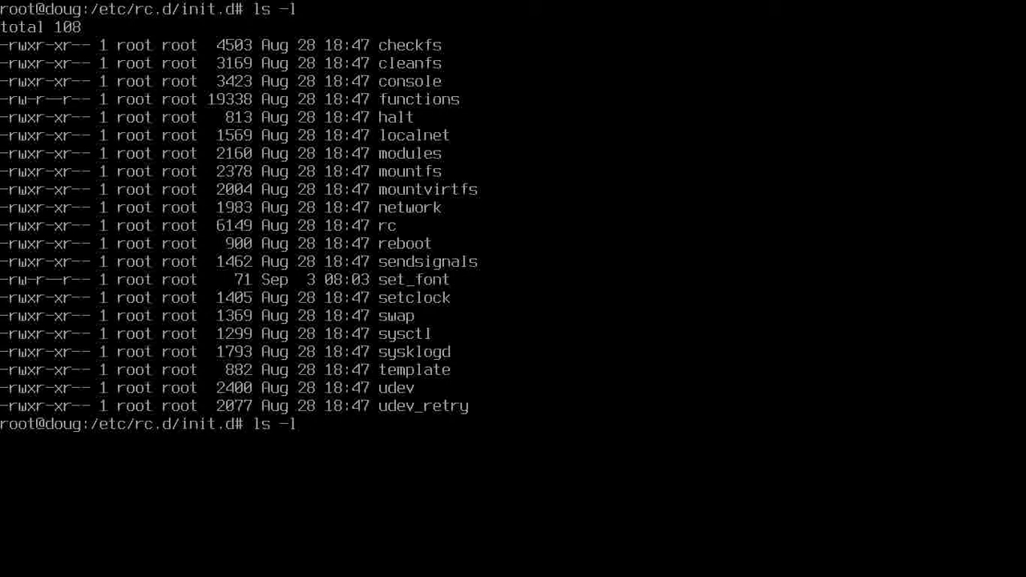
pyautogui.write('| grep s')
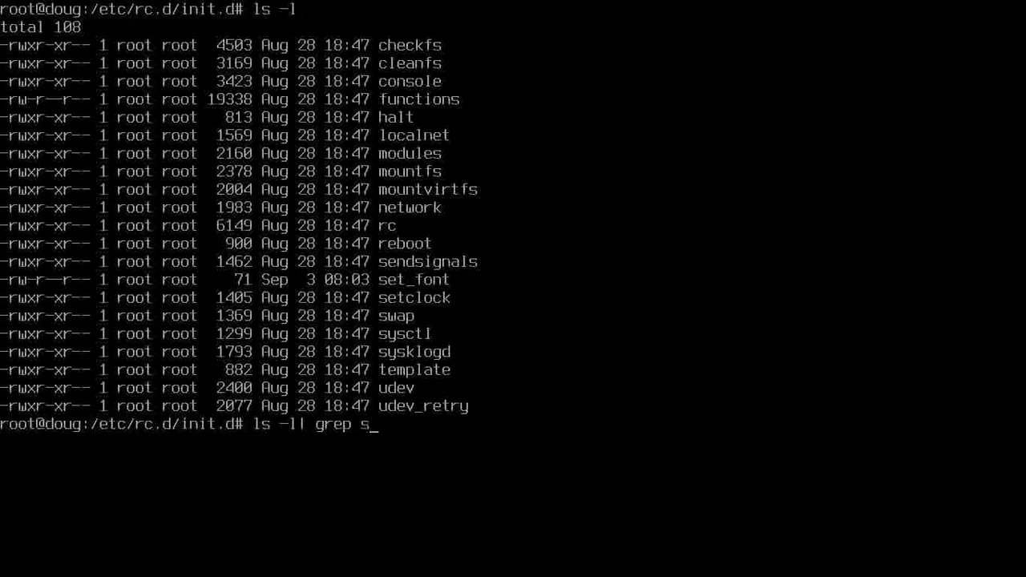
pyautogui.write('et-f')
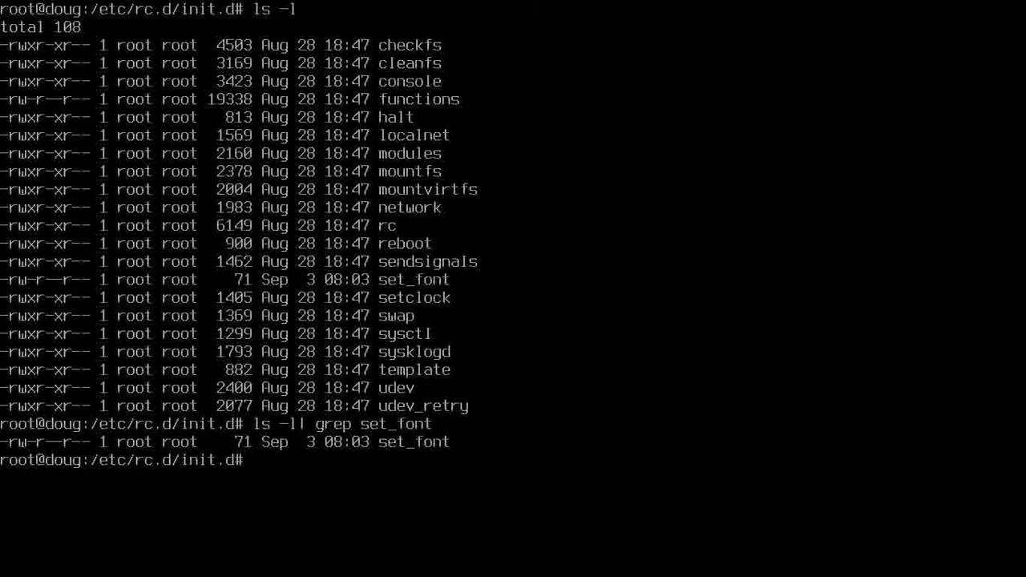
pyautogui.write('cmo')
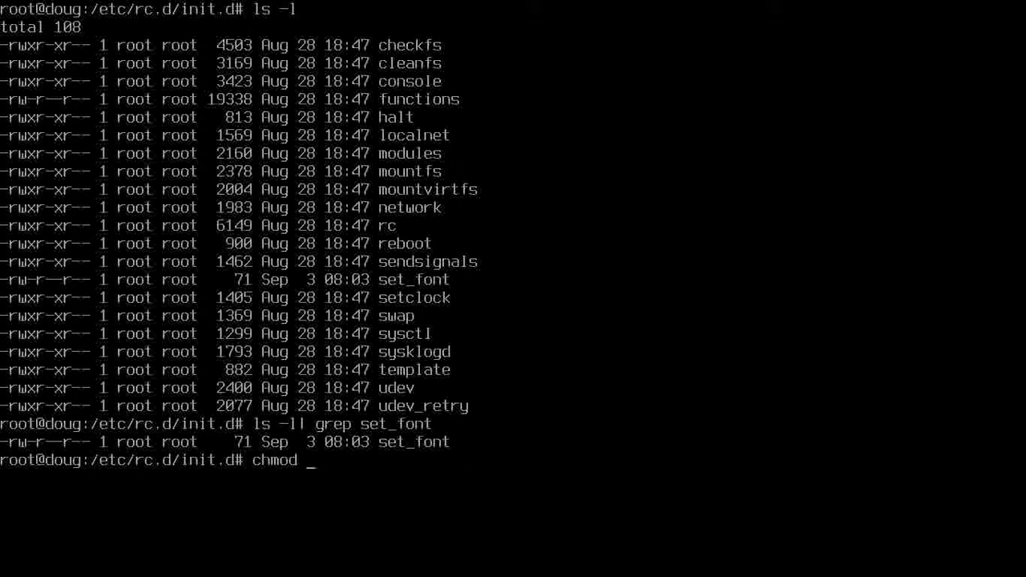
# Run chmod -v 0755 set_font so the script becomes rwxr-xr-x like the others
pyautogui.write('+')
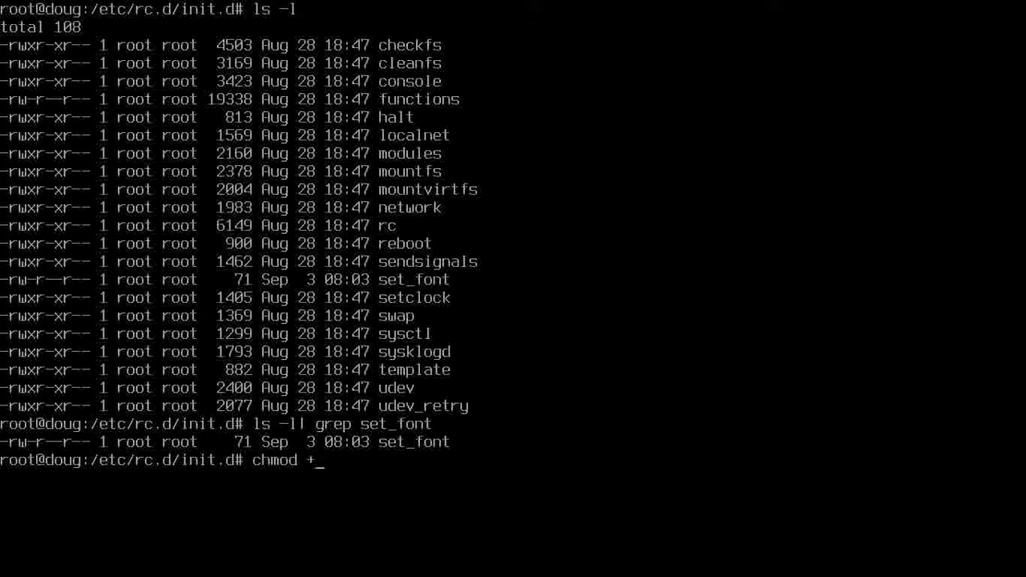
pyautogui.press('BackSpace')
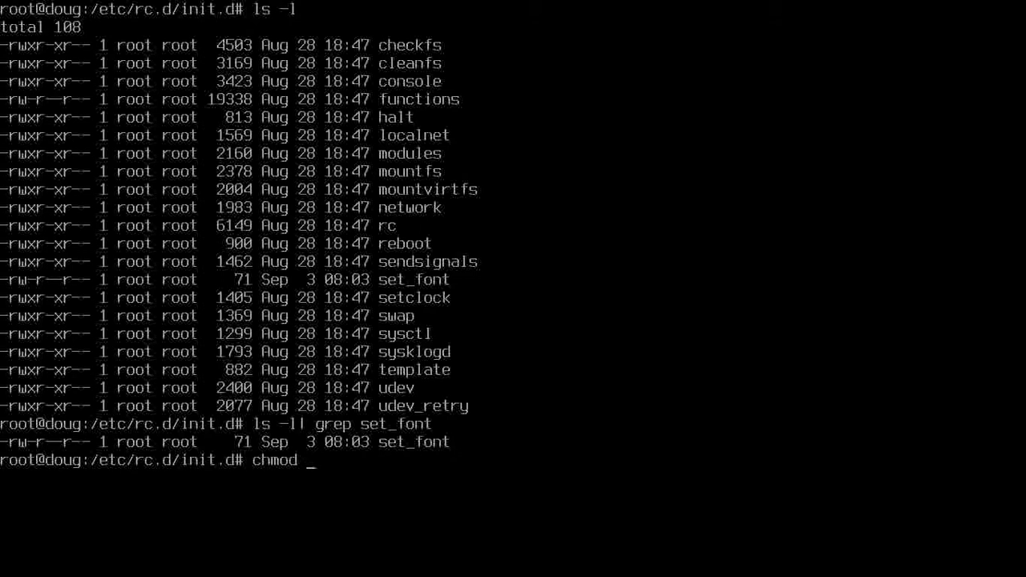
pyautogui.write('-v 0')
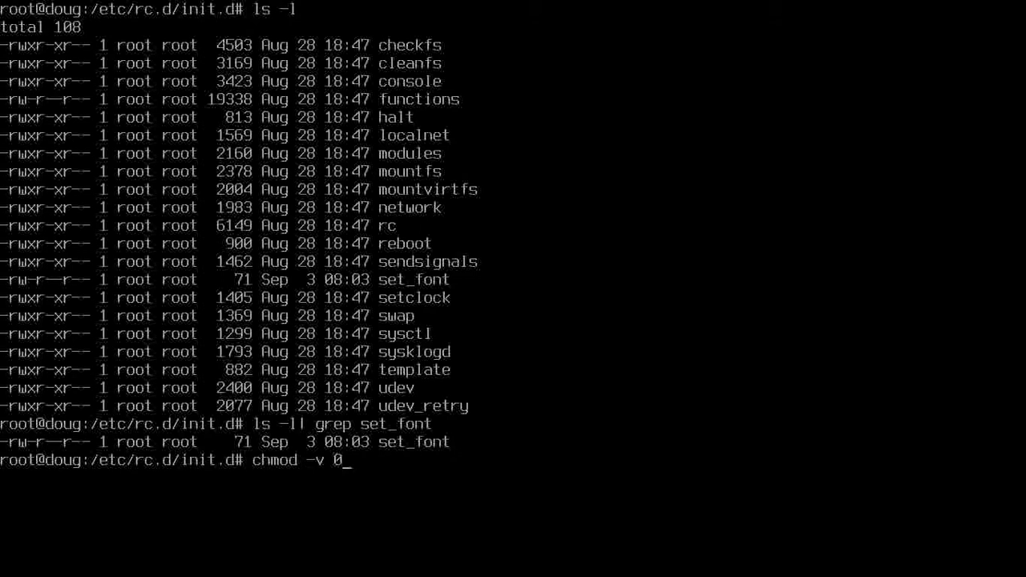
pyautogui.write('755 s')
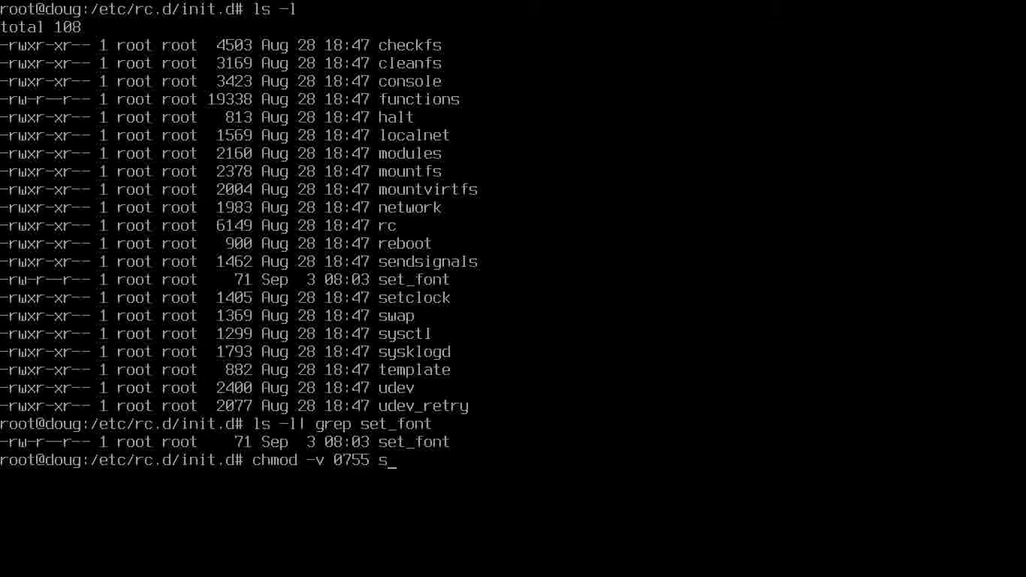
pyautogui.write('et')
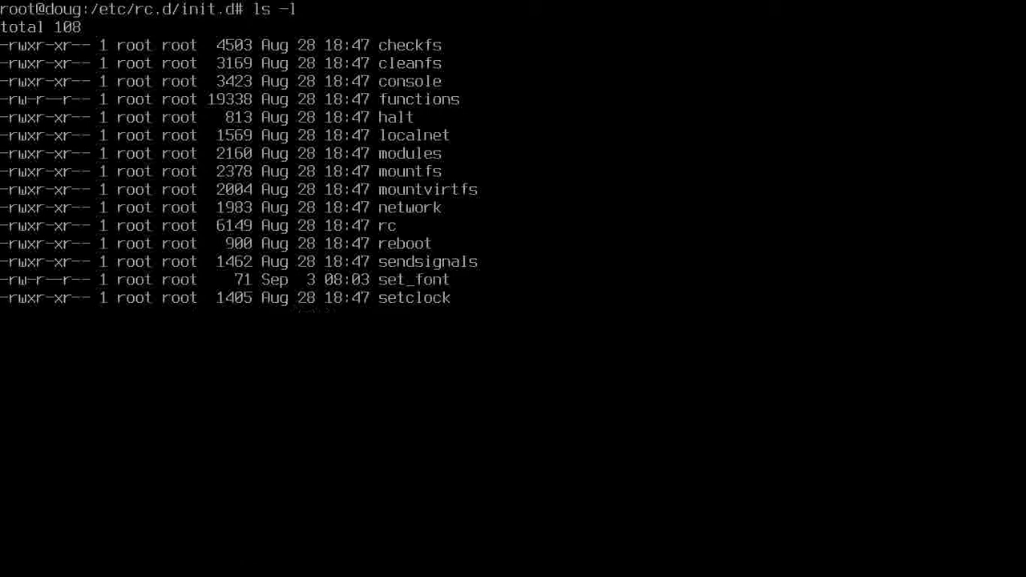
pyautogui.write('chmod -v 0755 set_font')
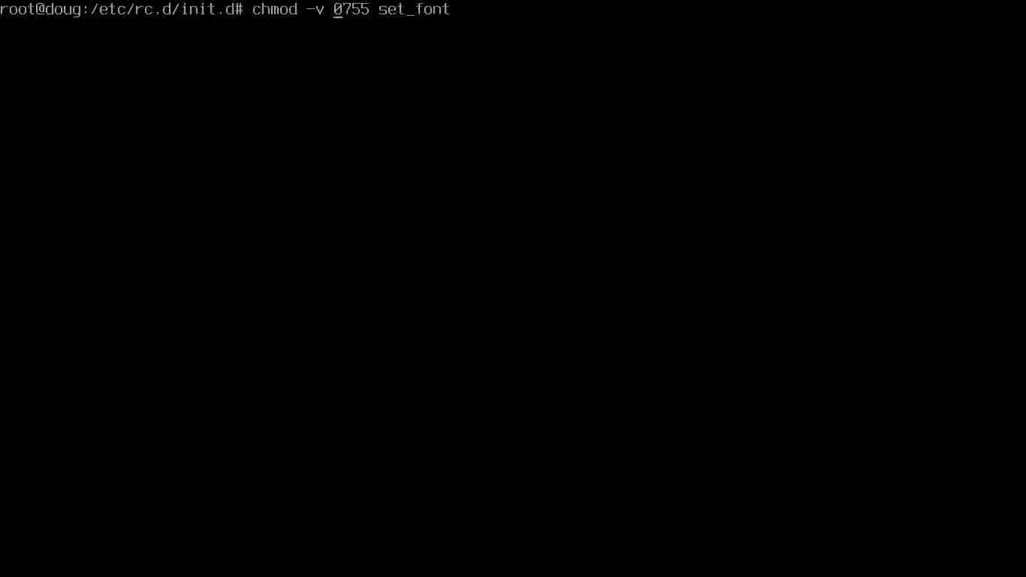
pyautogui.press('BackSpace')
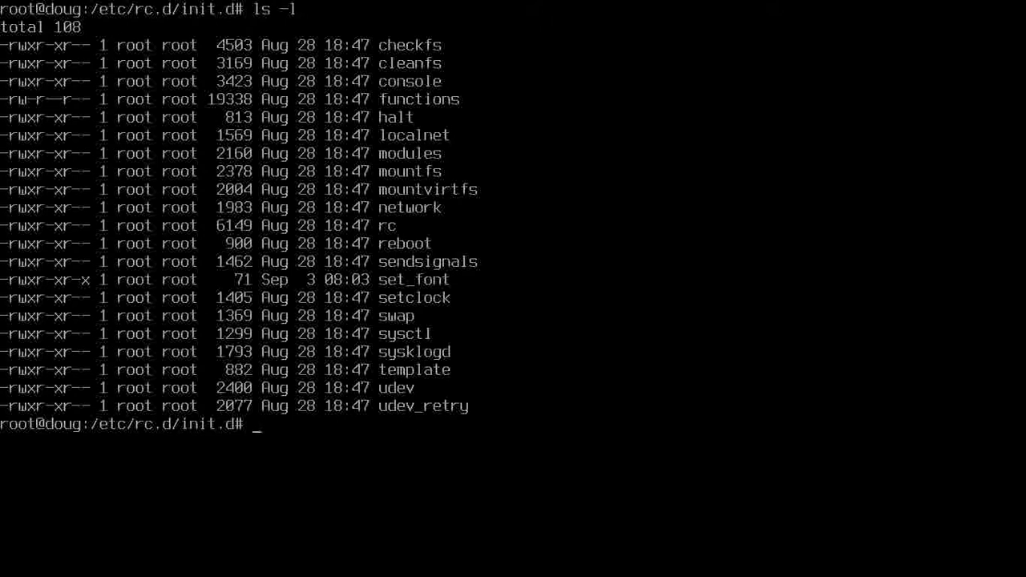
# Check set_font with ls -l | grep set_font, then chmod it to 0754 (rwxr-xr--)
pyautogui.write('ls -l')
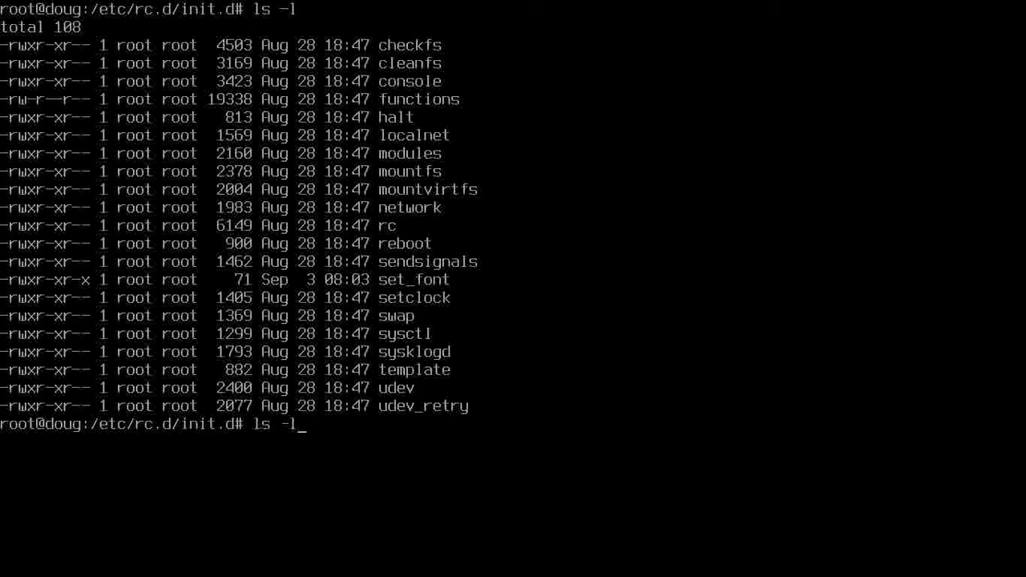
pyautogui.write('| grep set_font')
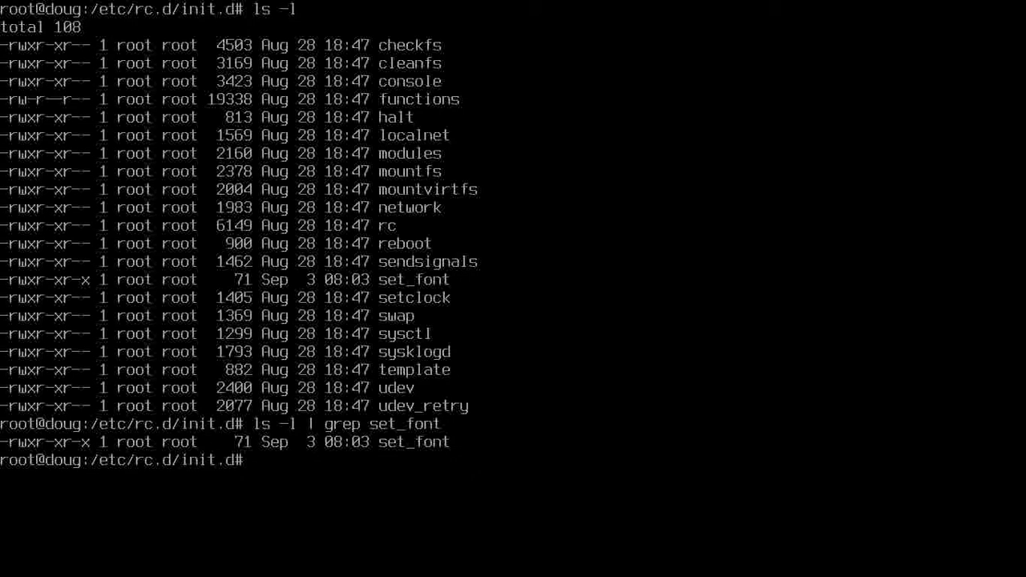
pyautogui.write('ls -l | grep set_font')
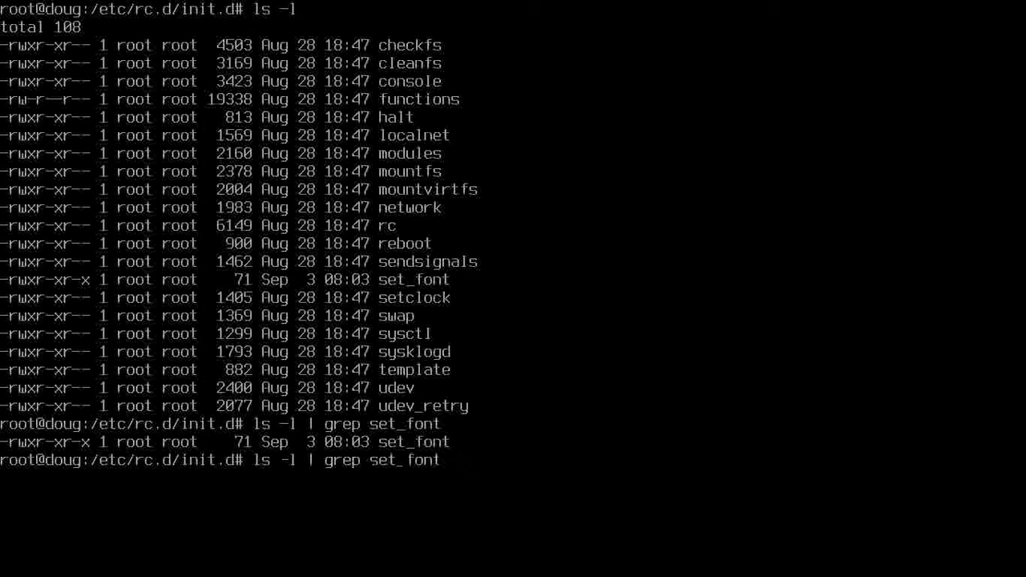
pyautogui.write('chmod -v 0755_set_font')
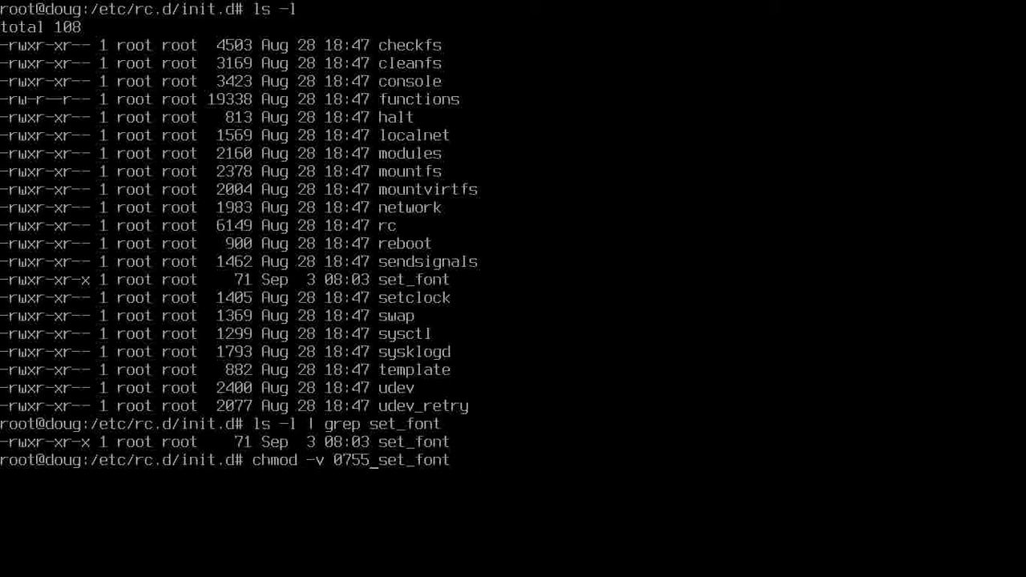
pyautogui.press('BackSpace')
pyautogui.write('4')
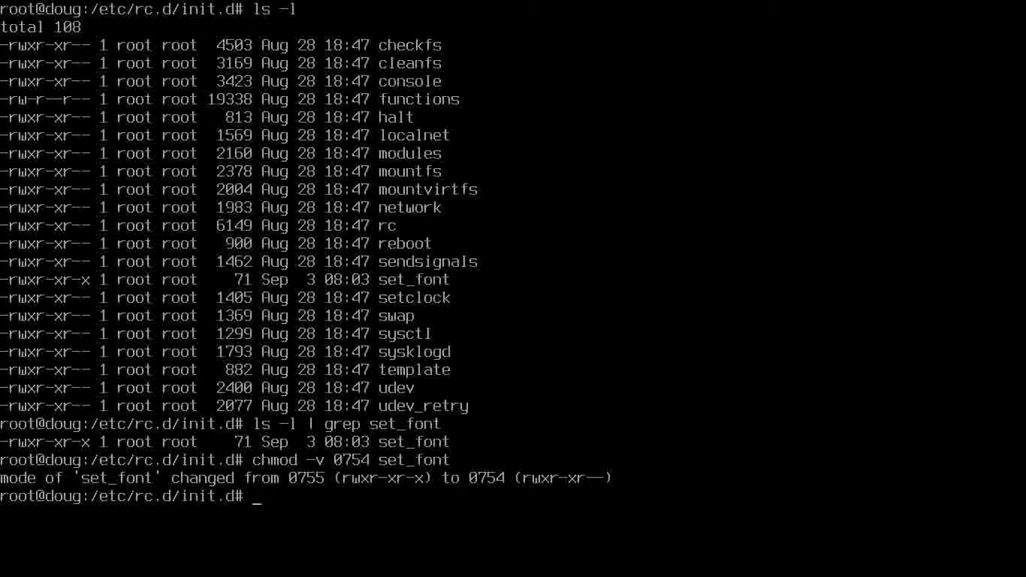
# Re-list set_font to confirm mode 0754, then show the plain init.d listing
pyautogui.write('ls -l| grep set_font')
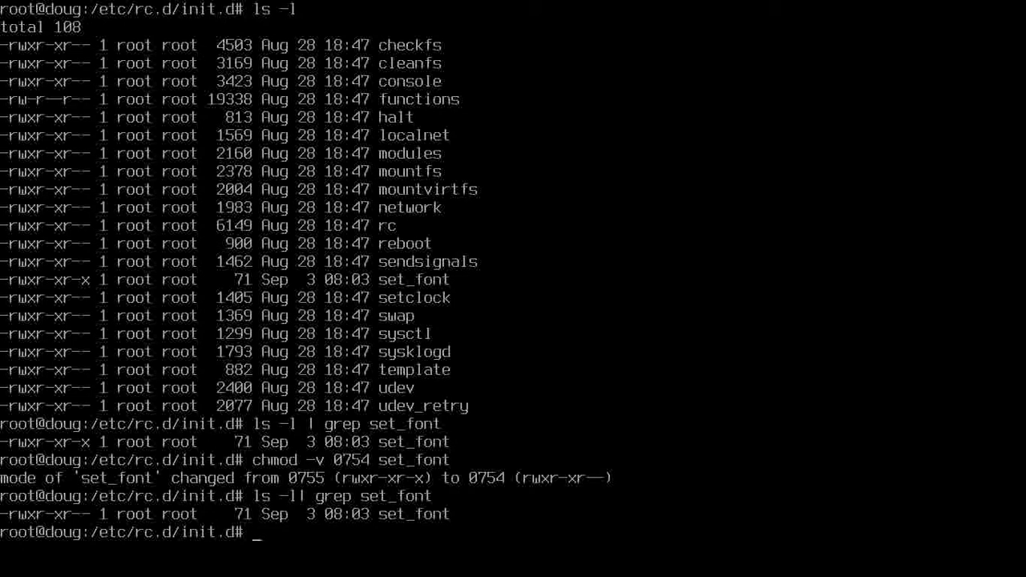
pyautogui.write('ls')
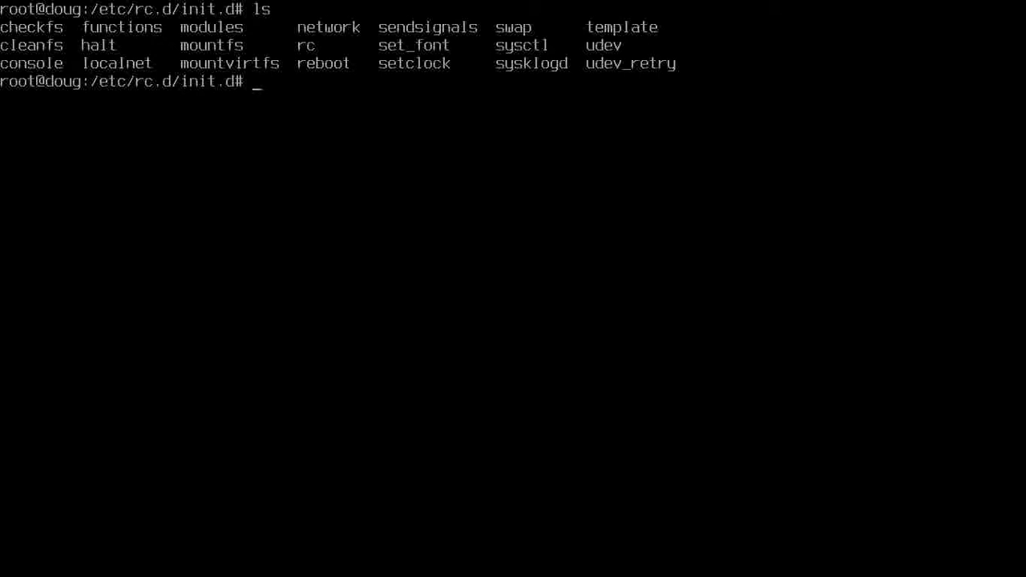
# Change into ../rc3.d and list its links S10sysklogd and S20network
pyautogui.write('cd')
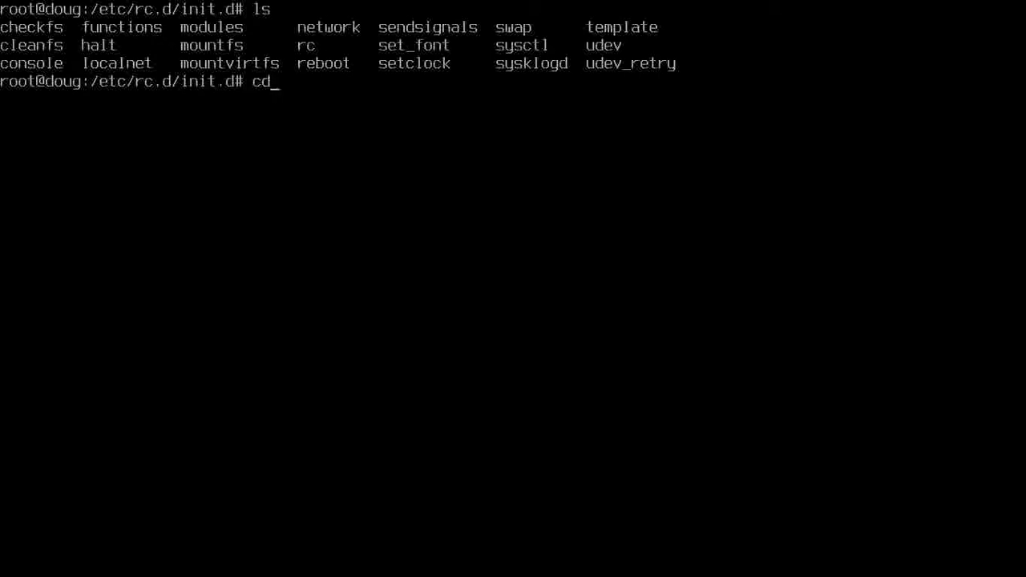
pyautogui.write('../')
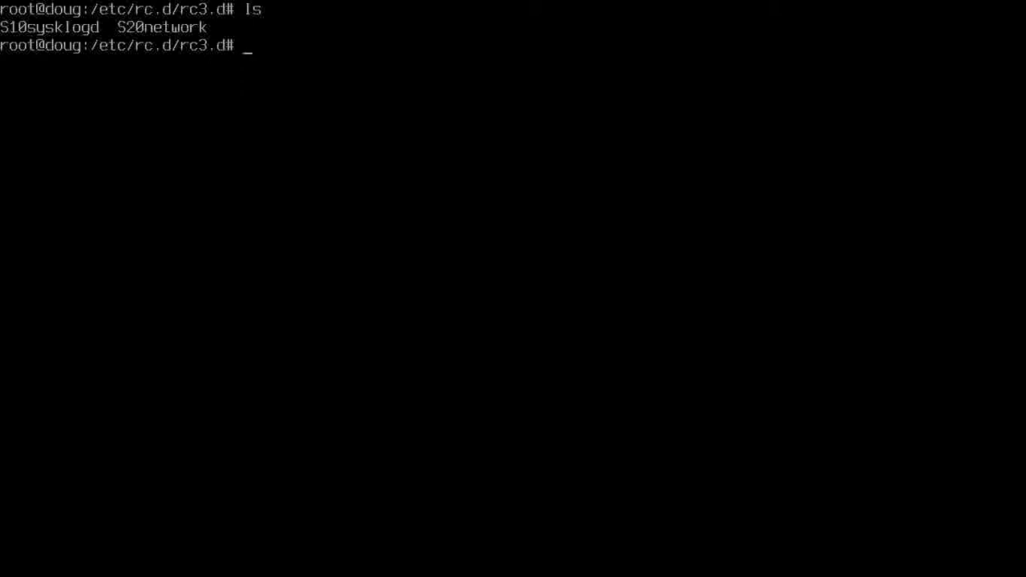
pyautogui.write('ln -')
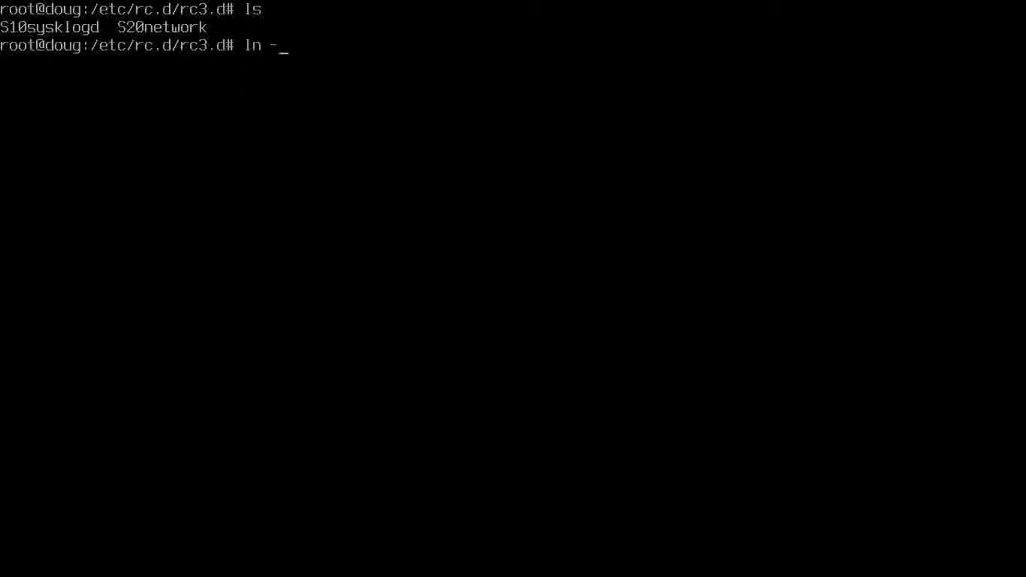
pyautogui.write('sv')
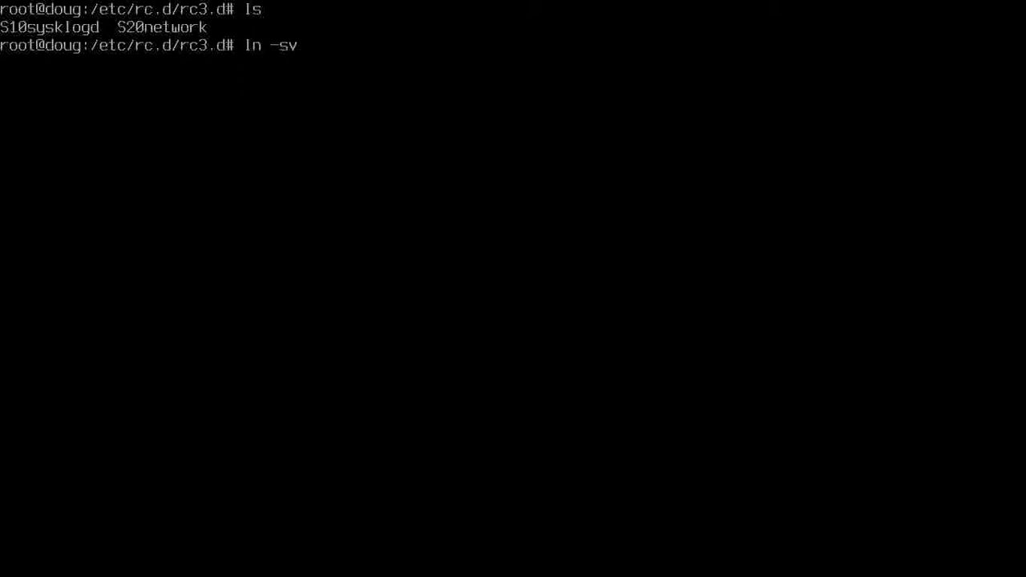
pyautogui.write('/e')
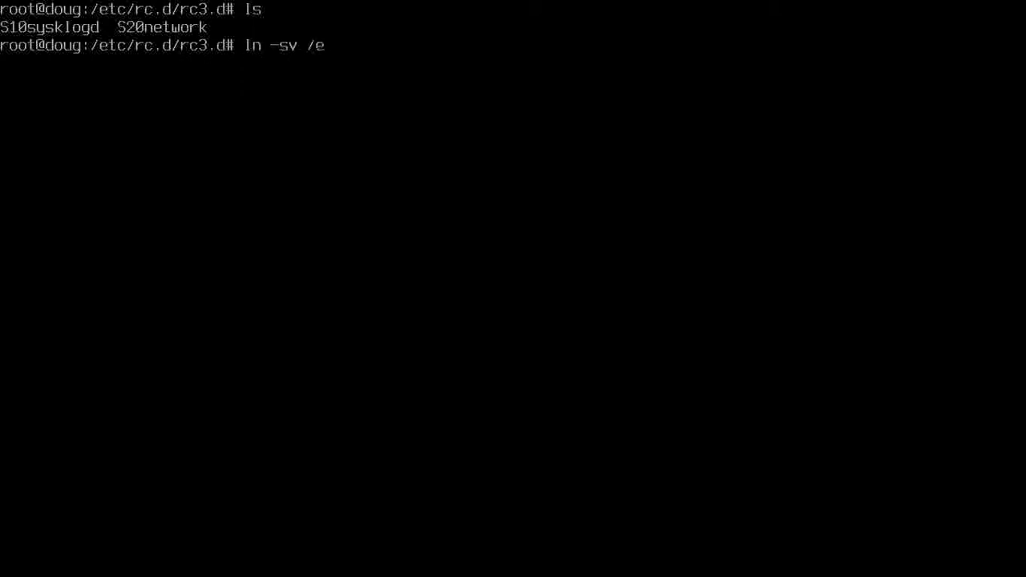
pyautogui.write('tc/init')
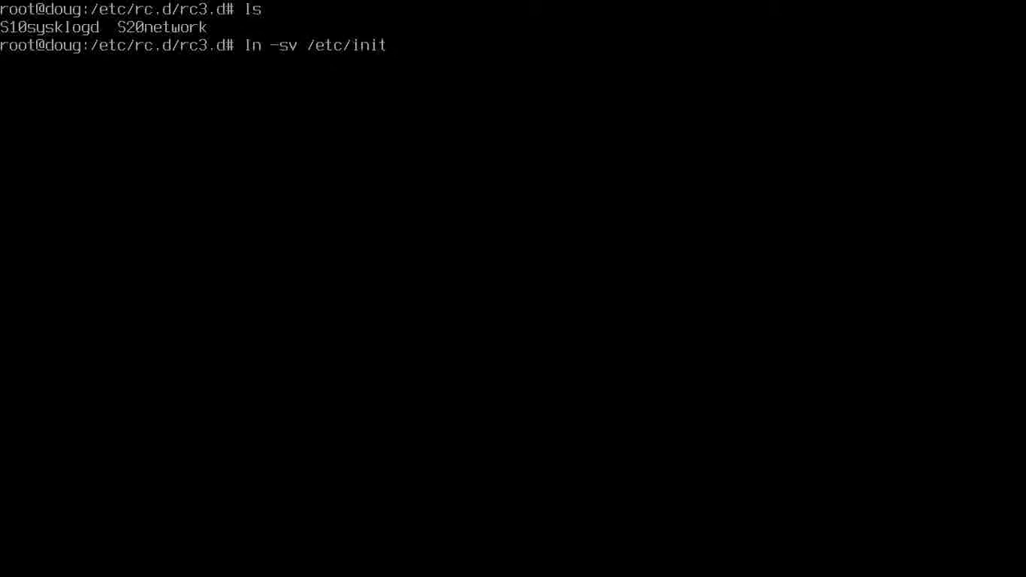
pyautogui.write('.d')
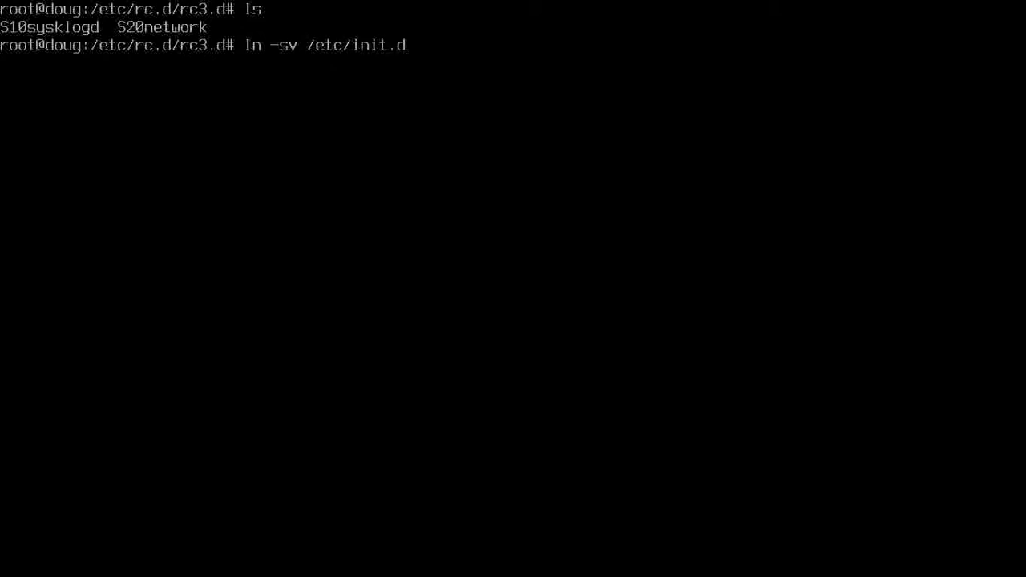
pyautogui.write('se')
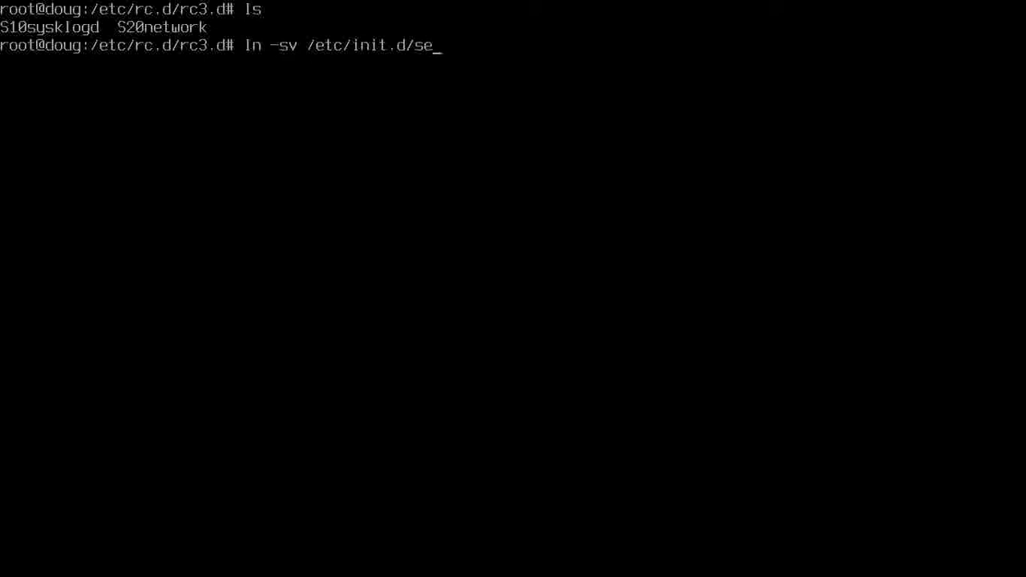
pyautogui.write('t')
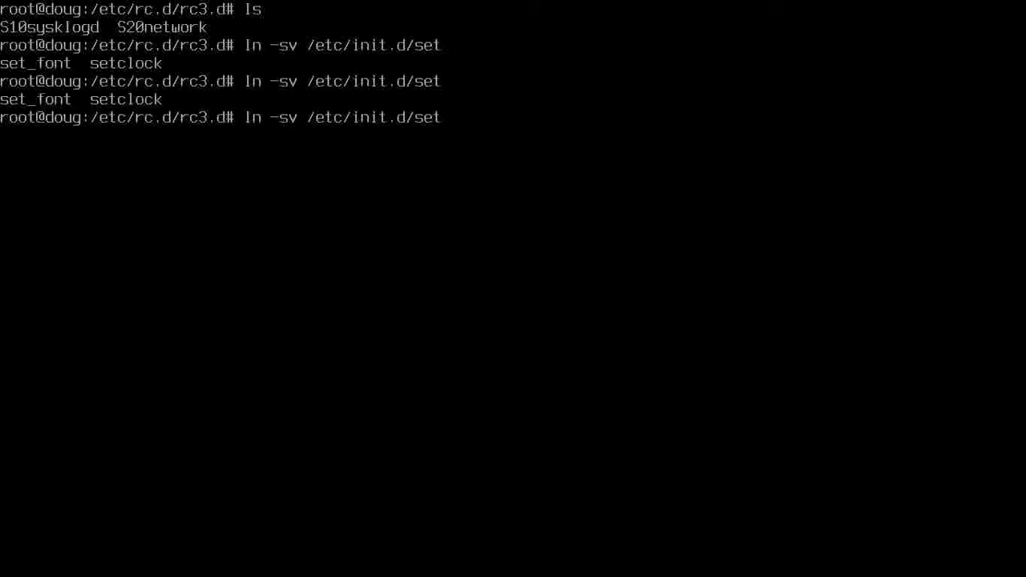
pyautogui.write('_font')
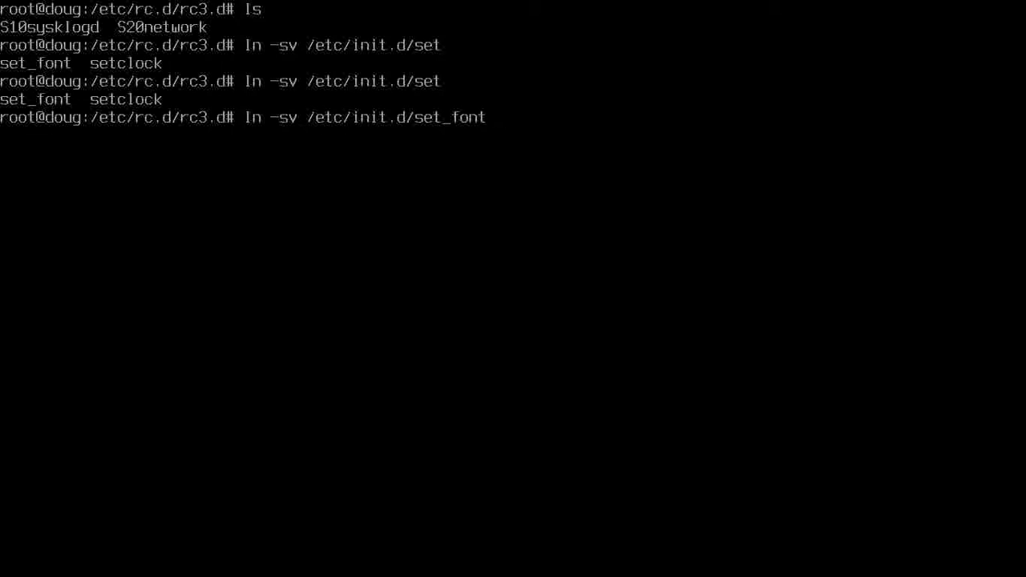
pyautogui.write('S')
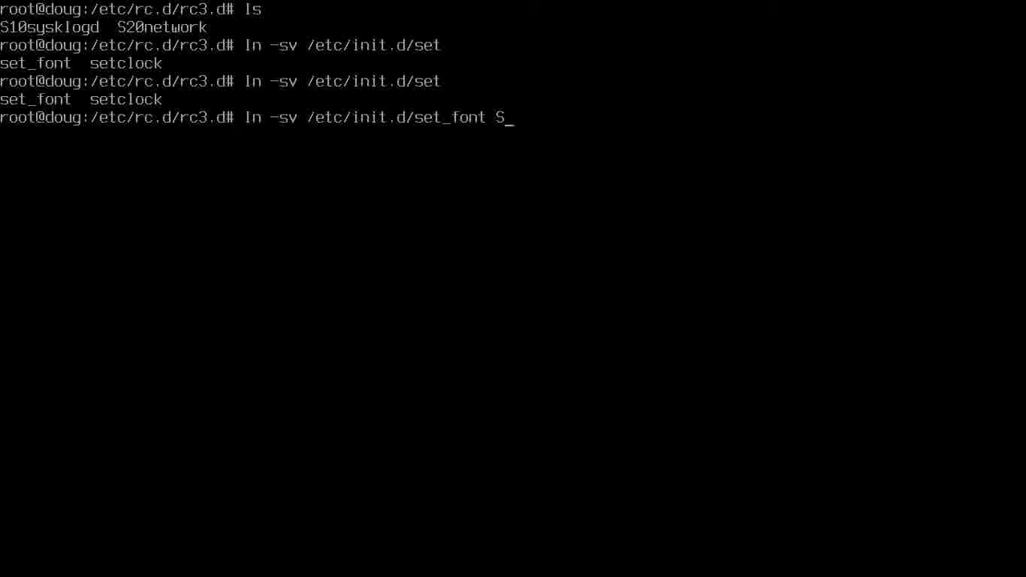
pyautogui.write('95')
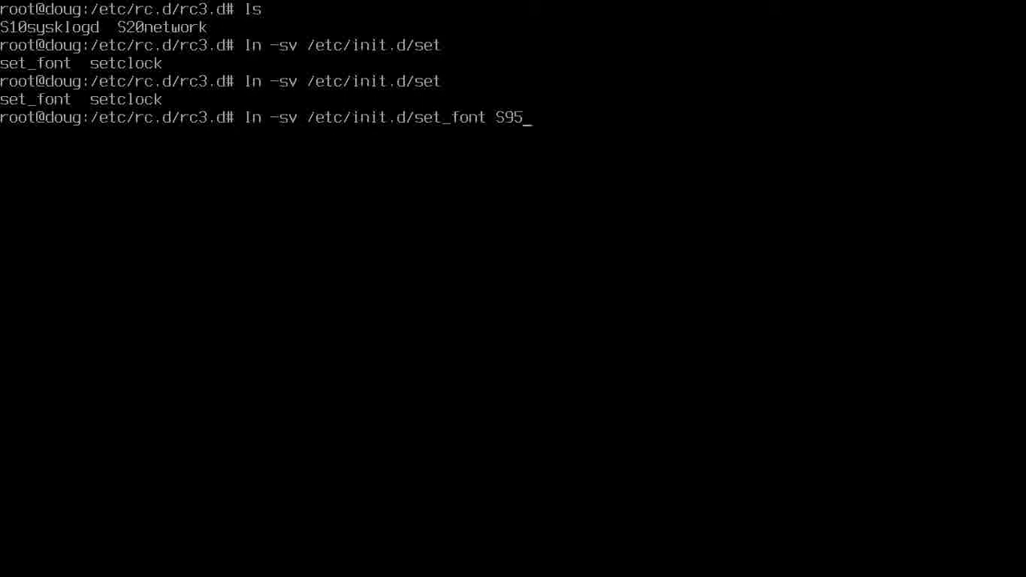
pyautogui.press('Backspace')
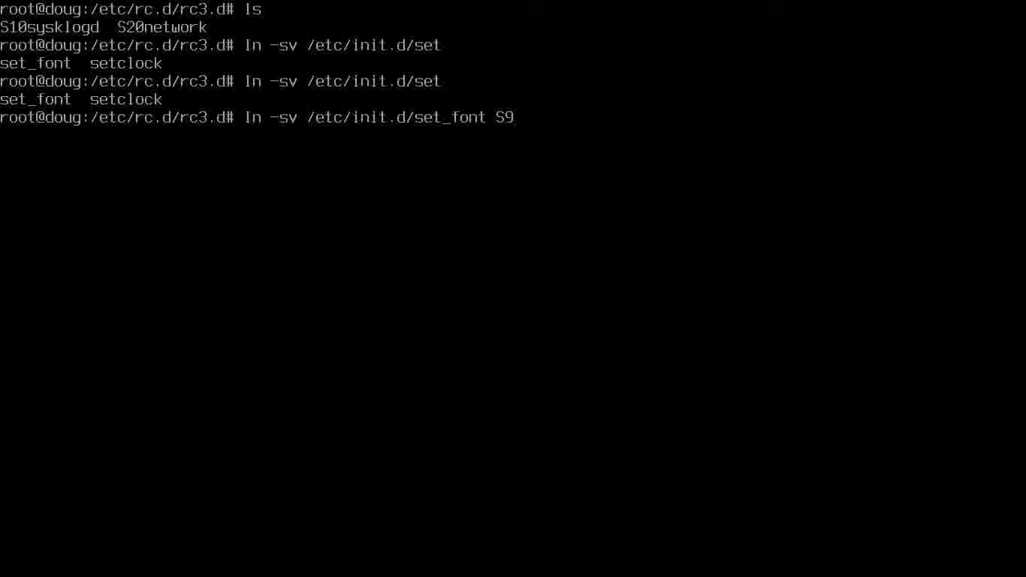
pyautogui.write('5')
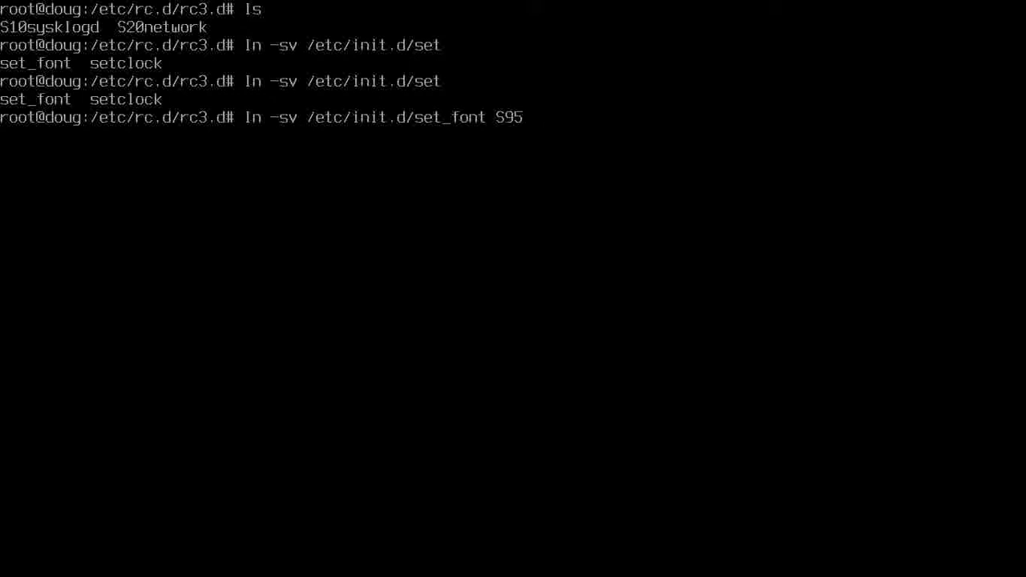
pyautogui.press('ctrl+c')
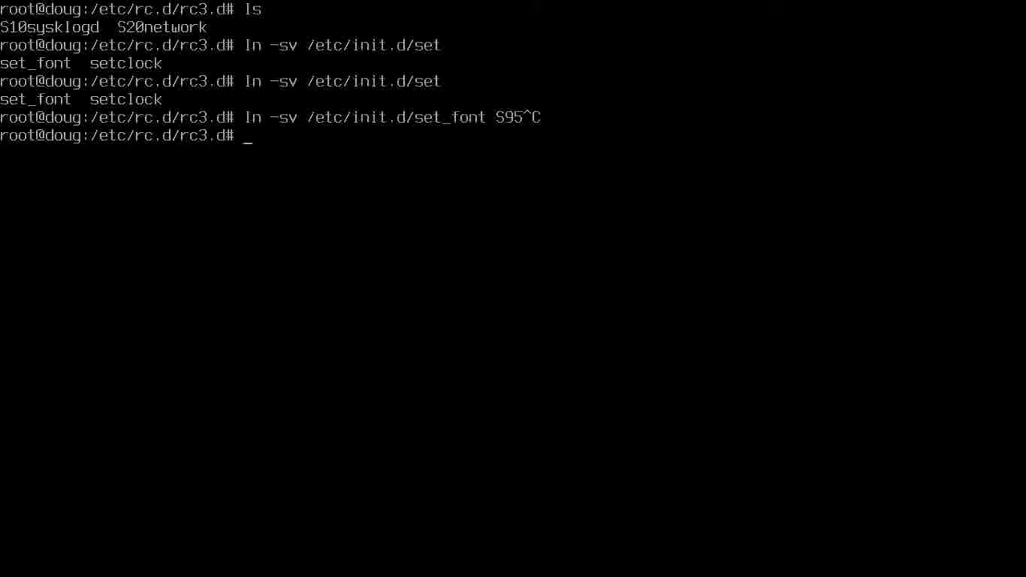
# Run ls ../rcS.d/ to show startup links S00mountvirtfs through S90sysctl
pyautogui.write('ls')
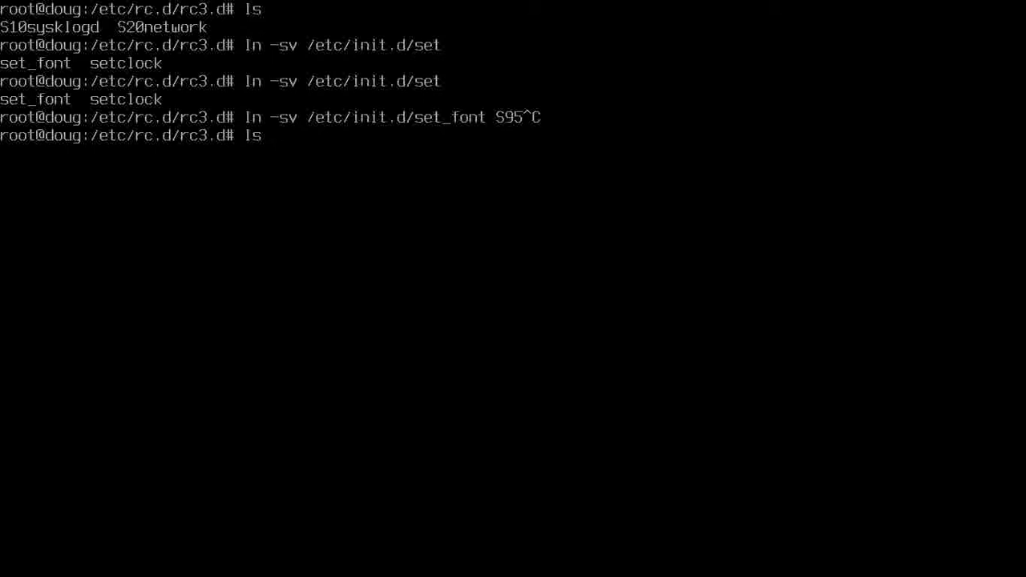
pyautogui.write('../rc')
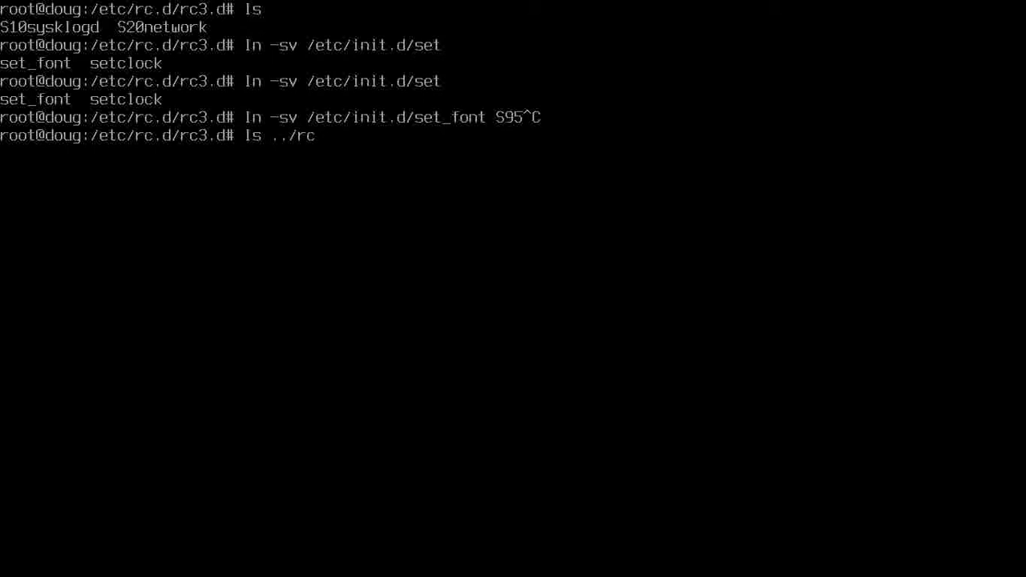
pyautogui.write('S.d/')
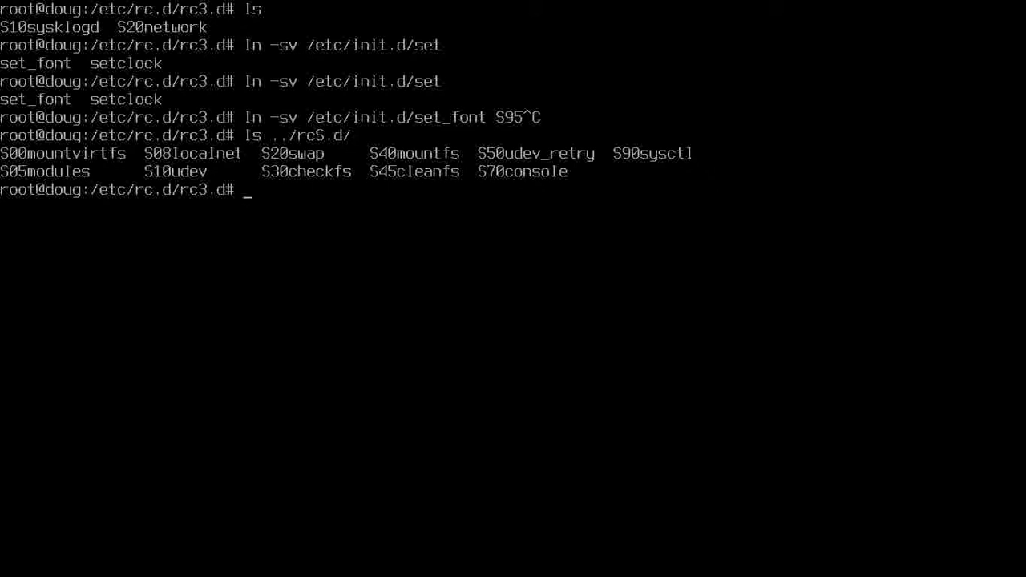
# Create symlink S95set_font pointing to /etc/init.d/set_font with ln -sv
pyautogui.write('ls')
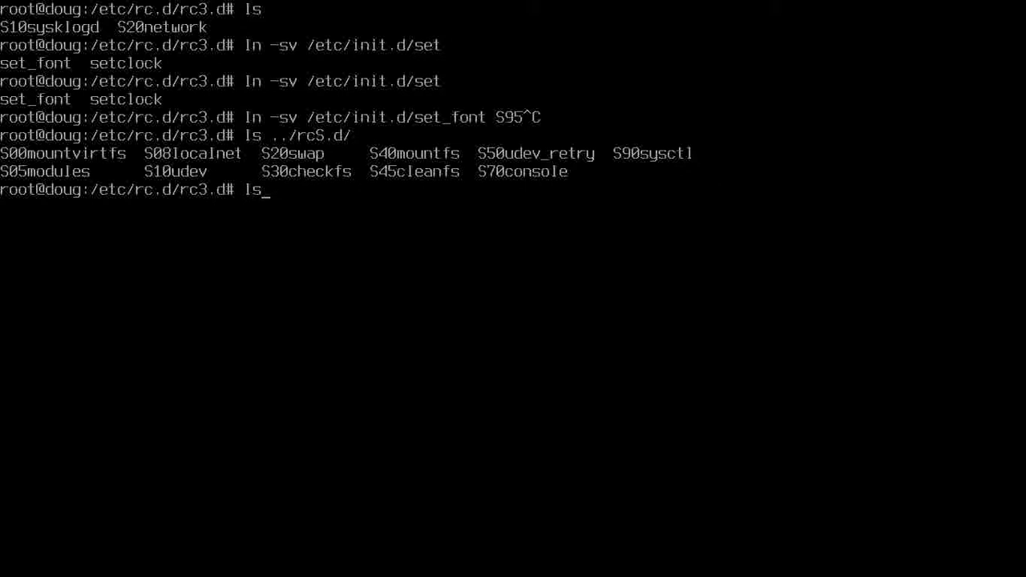
pyautogui.write('../rcS.d/')
pyautogui.write('n')
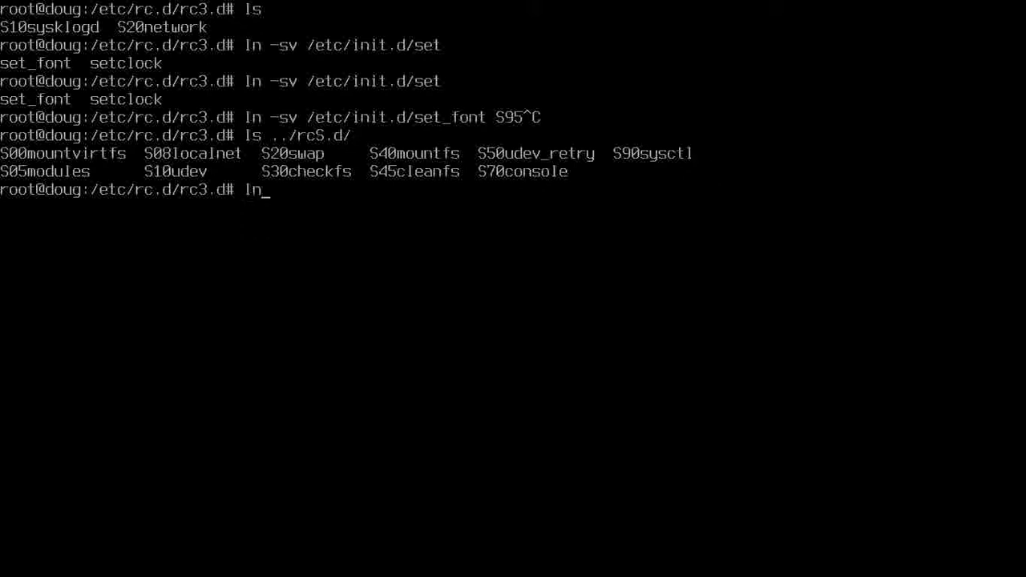
pyautogui.write('-sv /')
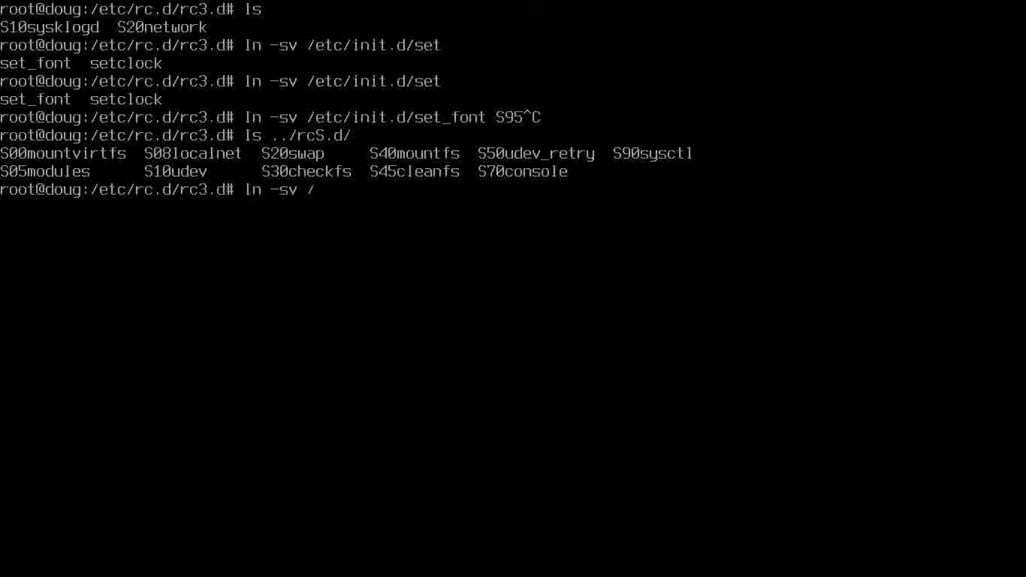
pyautogui.write('etc/in')
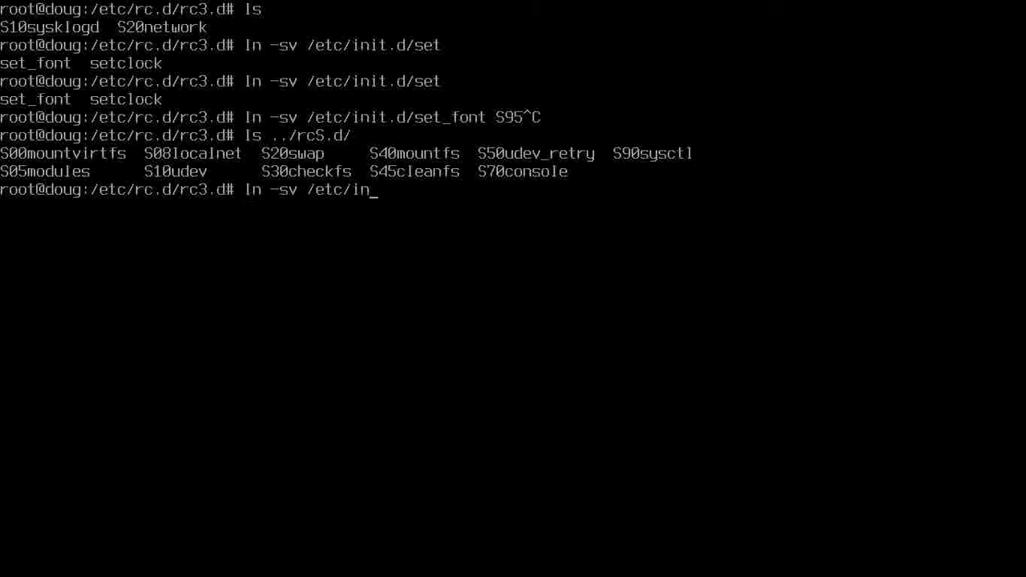
pyautogui.write('it.')
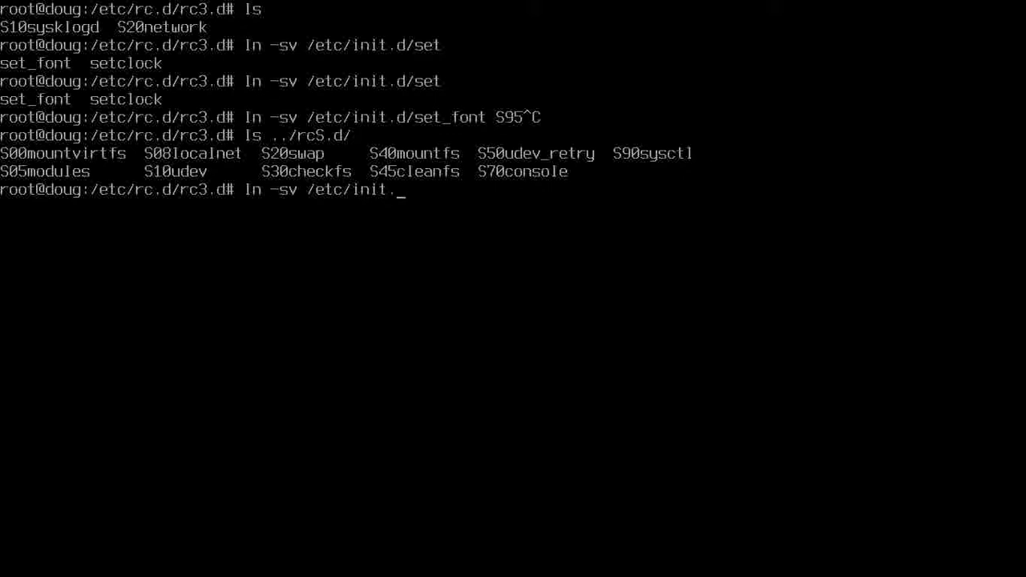
pyautogui.write('d/set_fo')
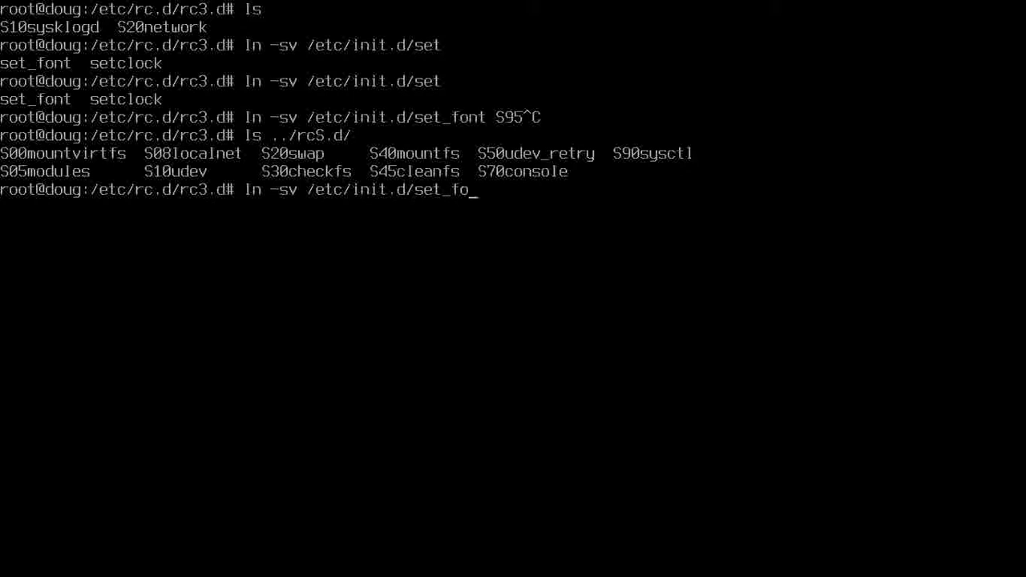
pyautogui.press('Tab')
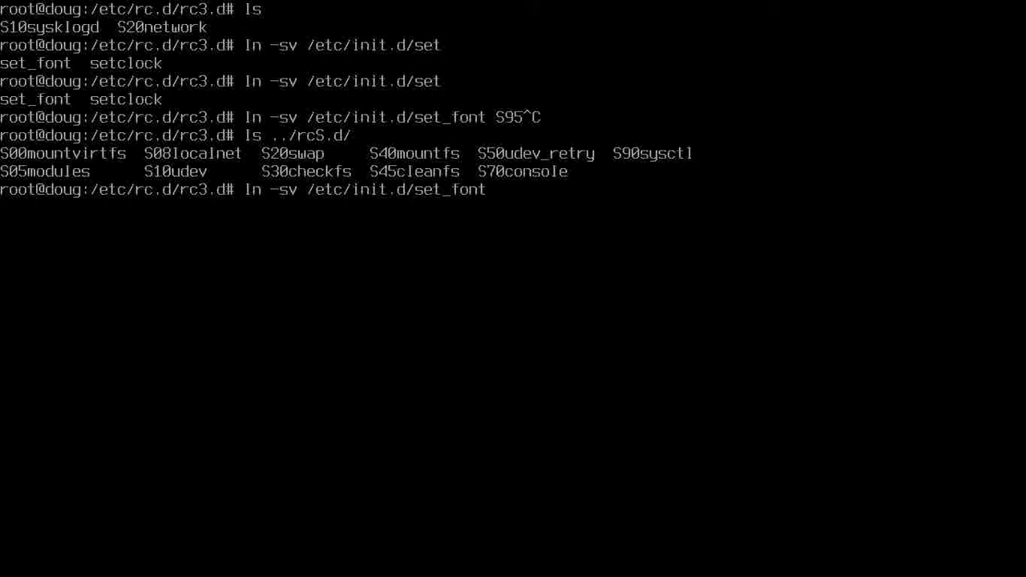
pyautogui.write('S95')
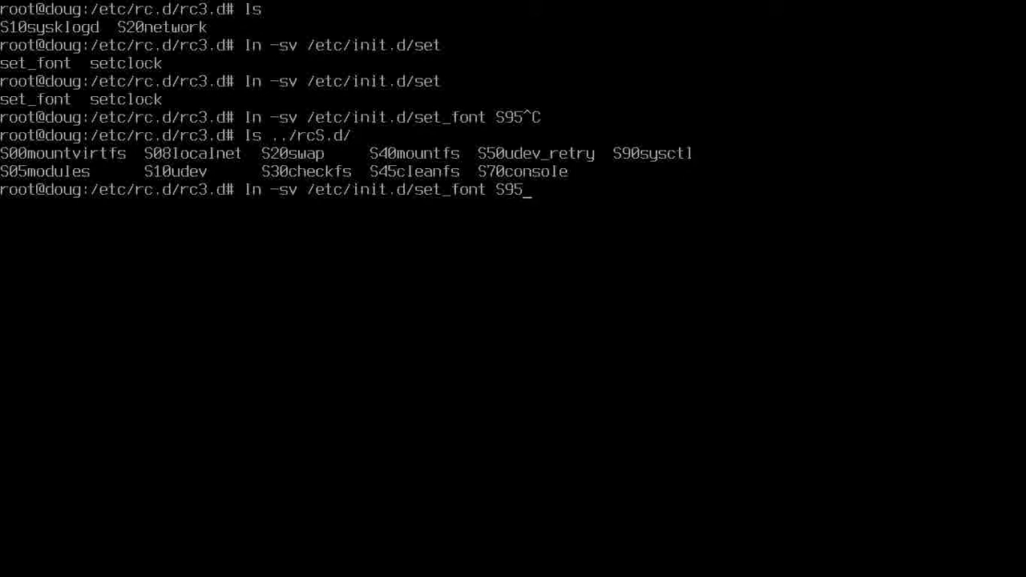
pyautogui.write('set')
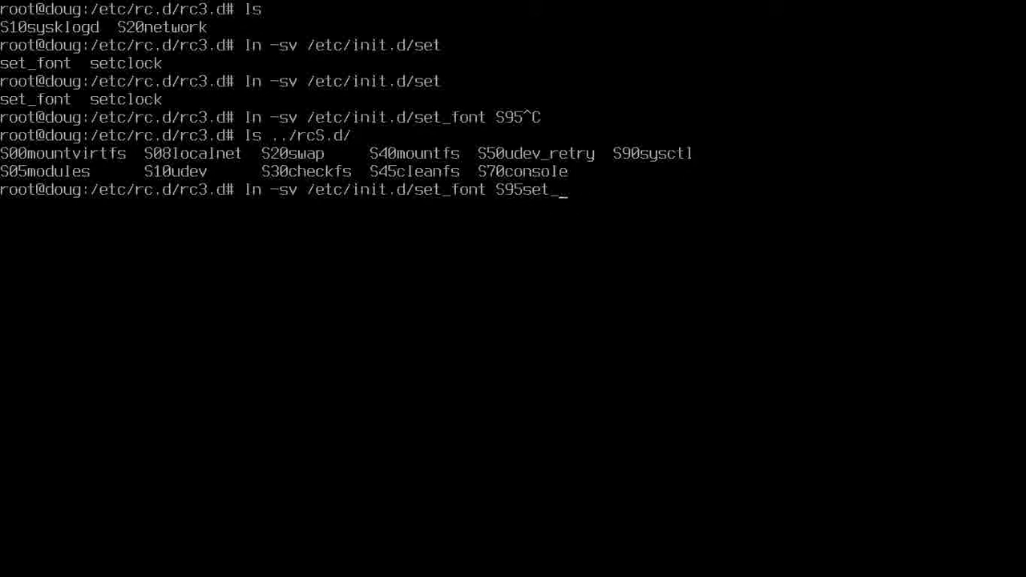
pyautogui.write('font')
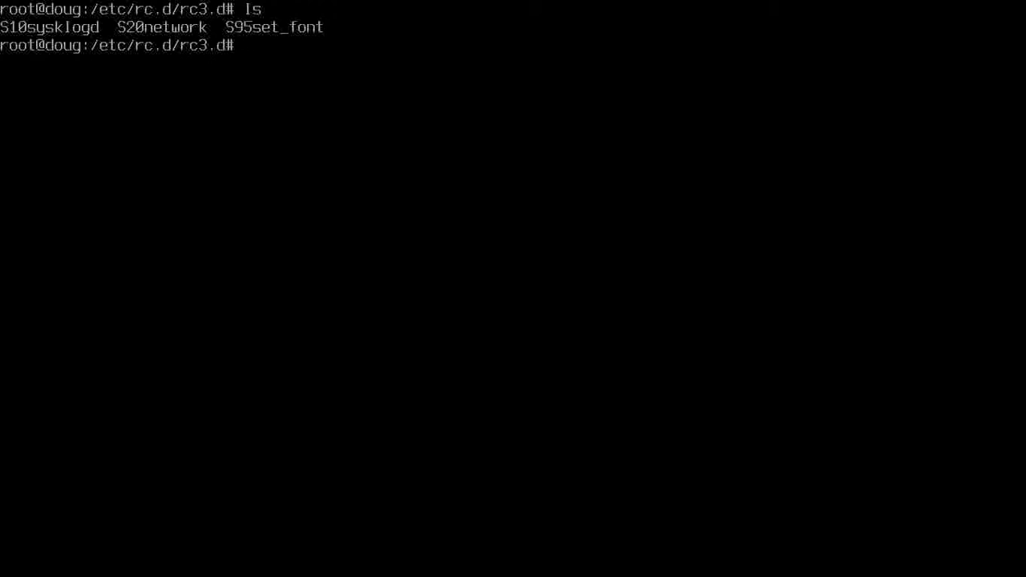
# Verify the S95set_font link with ls -l, then cd back up to /etc/rc.d
pyautogui.write('ls -l')
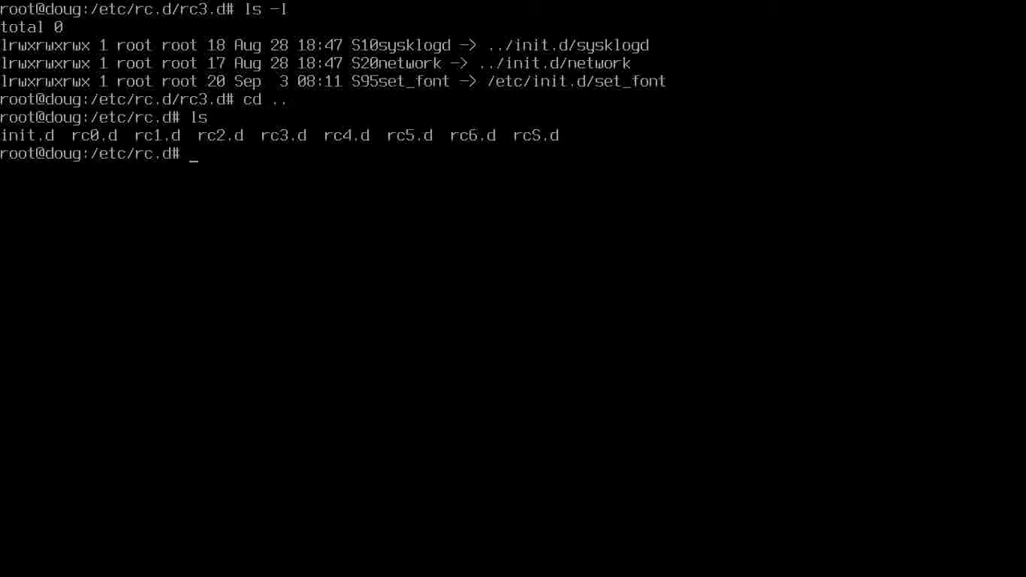
pyautogui.write('cd')
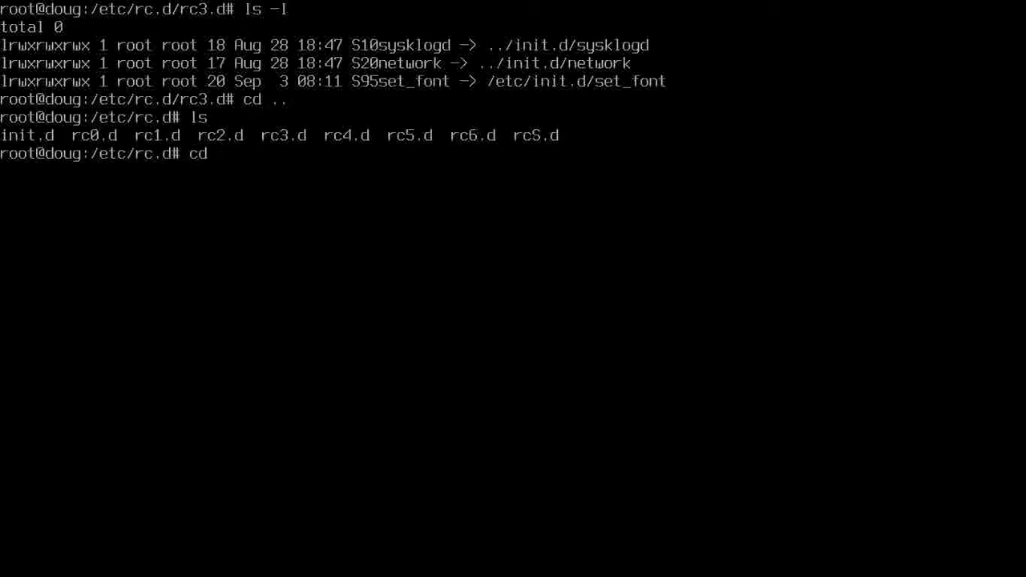